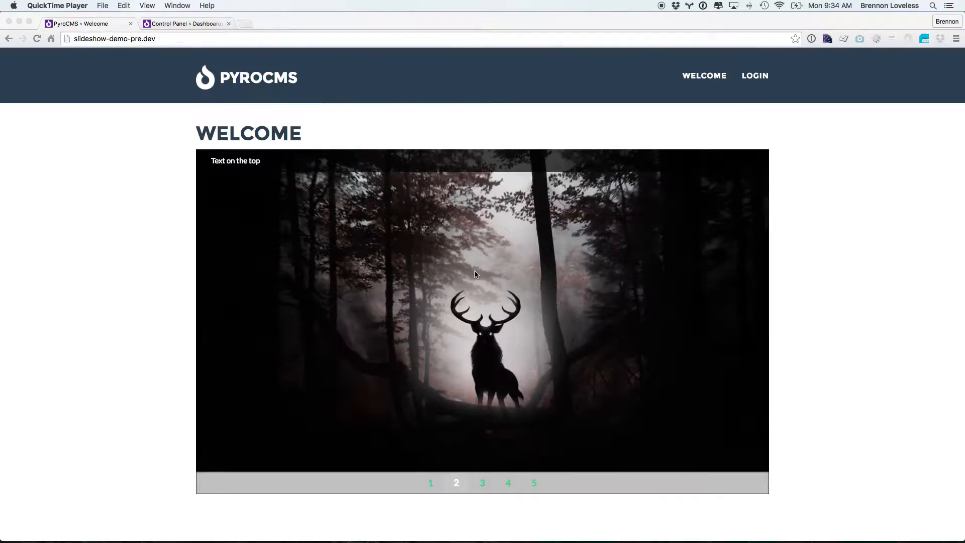
Step: Step the Welcome page slideshow through slides 1 to 5 using the pager numbers
left_click(482, 483)
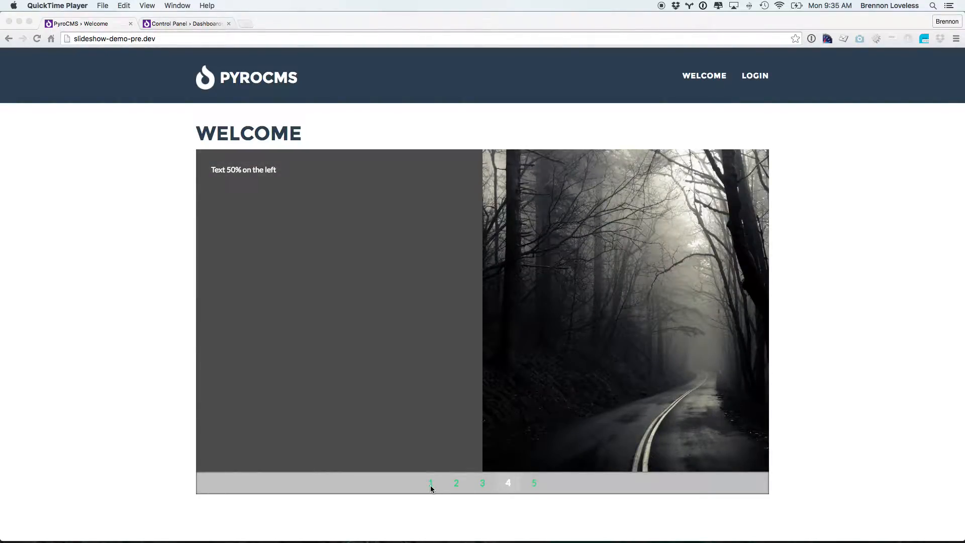
left_click(430, 483)
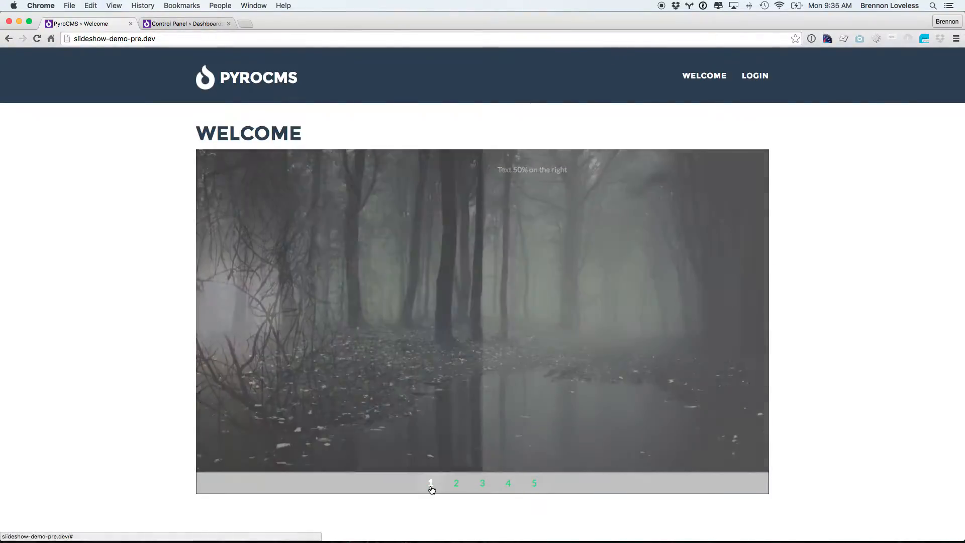
left_click(457, 483)
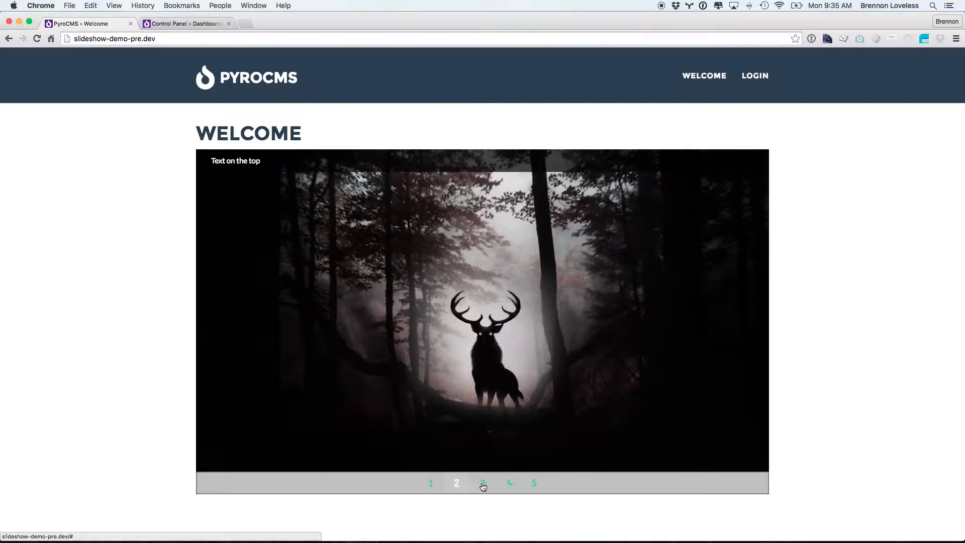
left_click(482, 482)
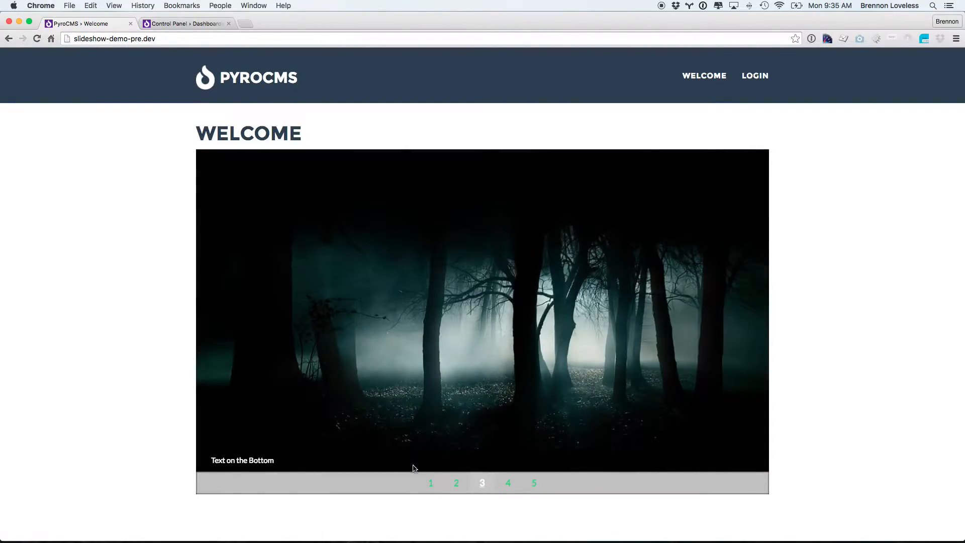
left_click(508, 483)
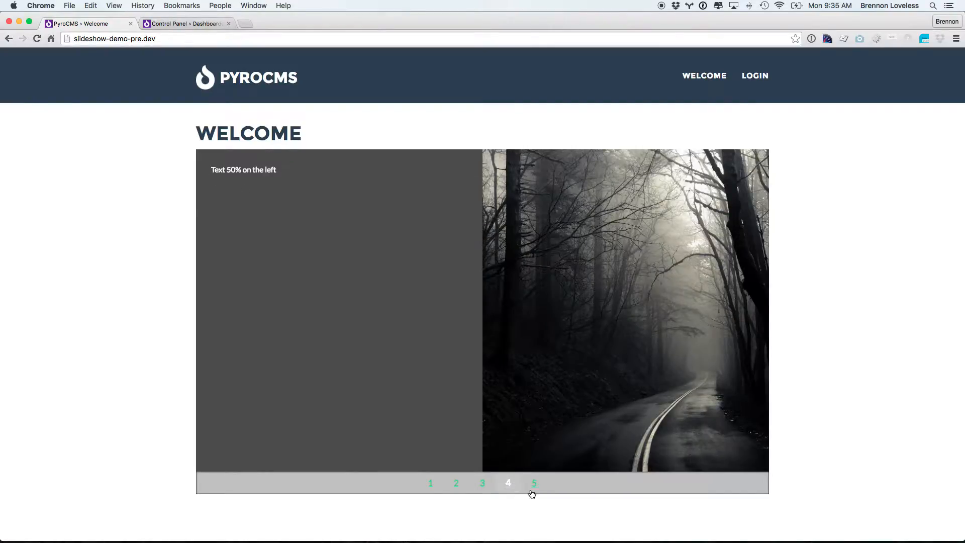
left_click(533, 483)
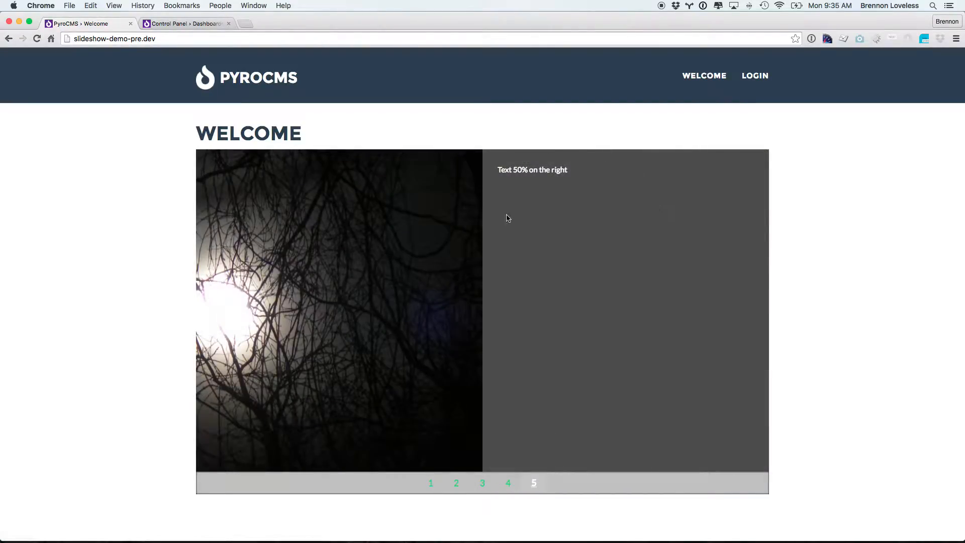
mouse_move(85, 216)
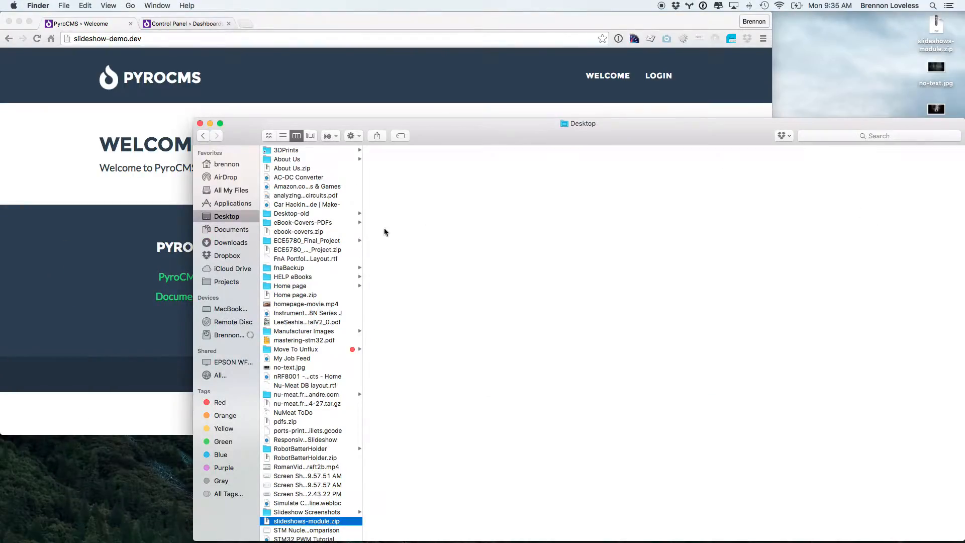
Step: Move the slideshows-module folder into slideshow-demo.dev/addons/default/fritzandandre
left_click(227, 282)
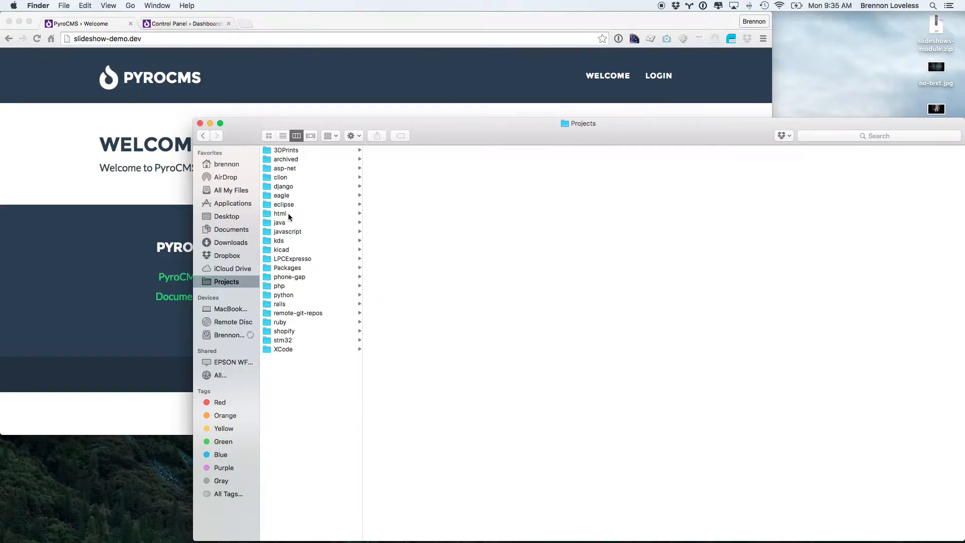
left_click(279, 286)
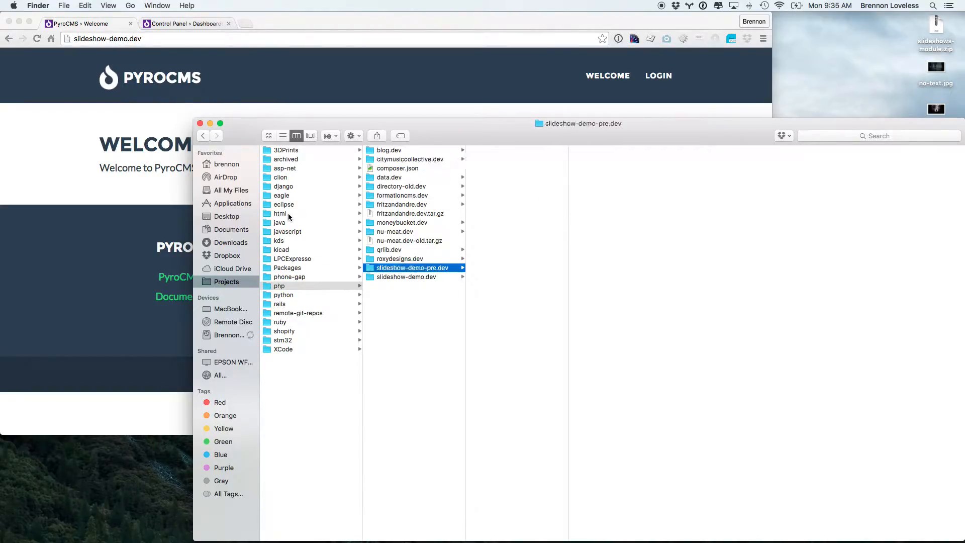
left_click(406, 277)
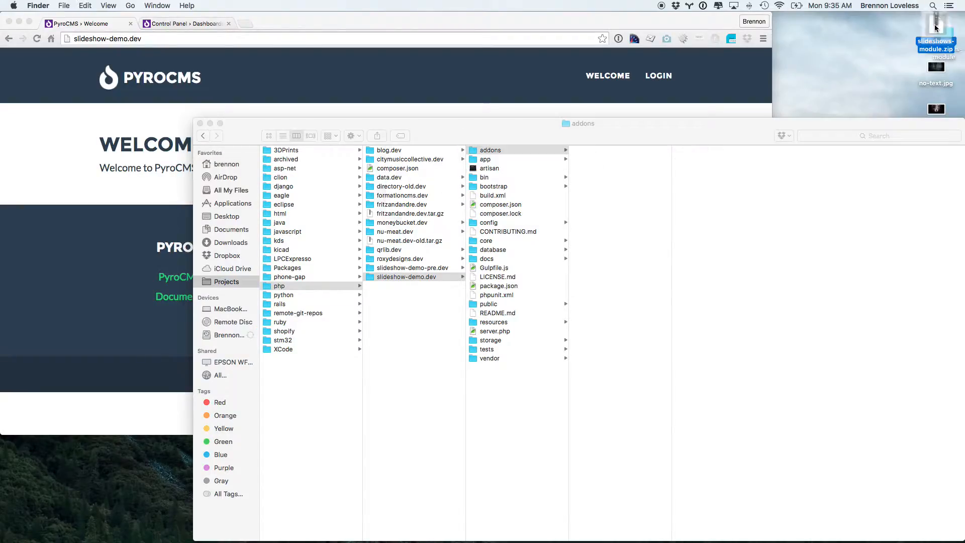
left_click(490, 149)
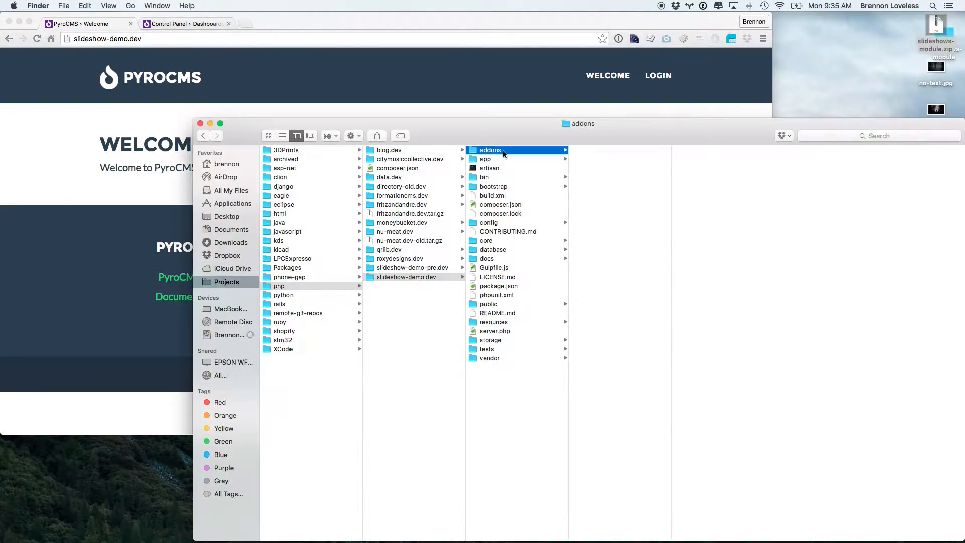
left_click(490, 150)
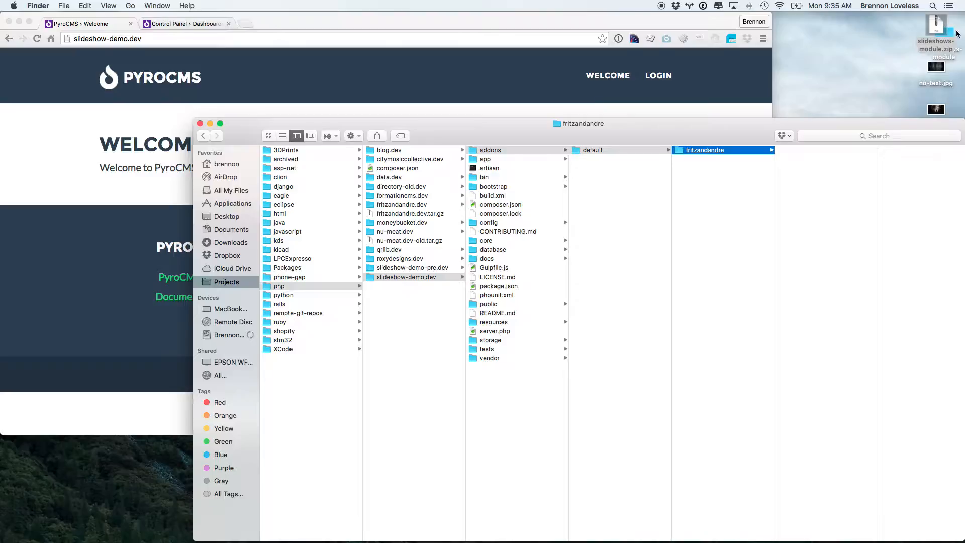
left_click(799, 149)
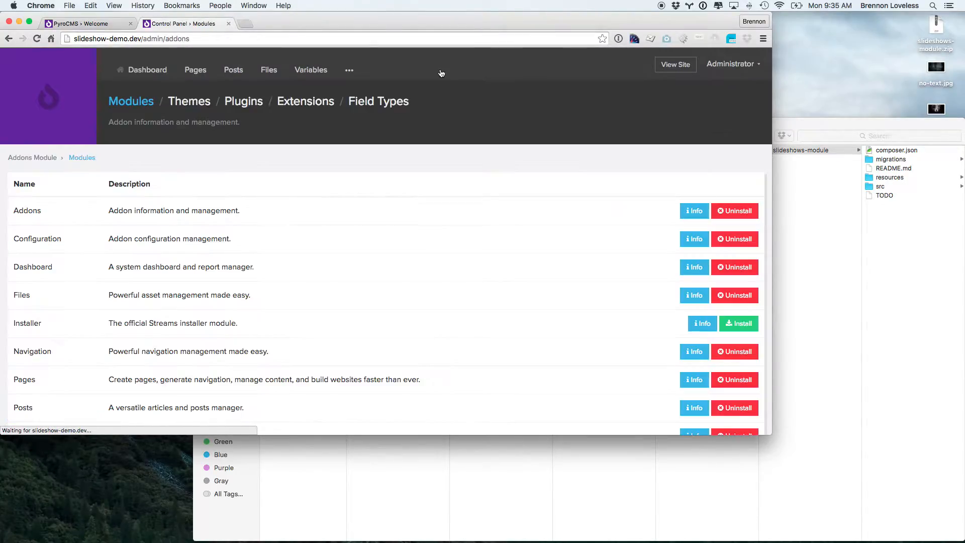
Step: Install the Slideshows module from Addons > Modules with 'include seed data' checked
scroll("down", 3)
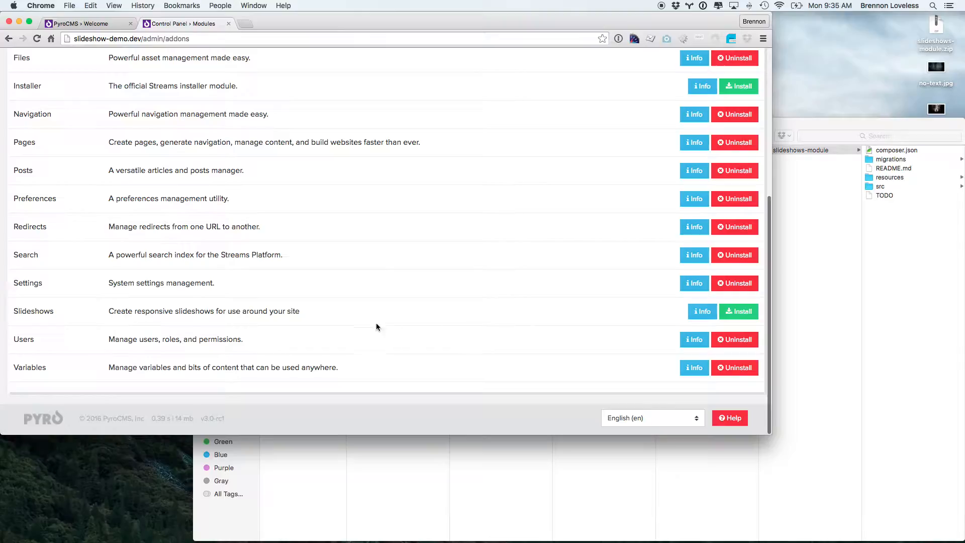
left_click(739, 310)
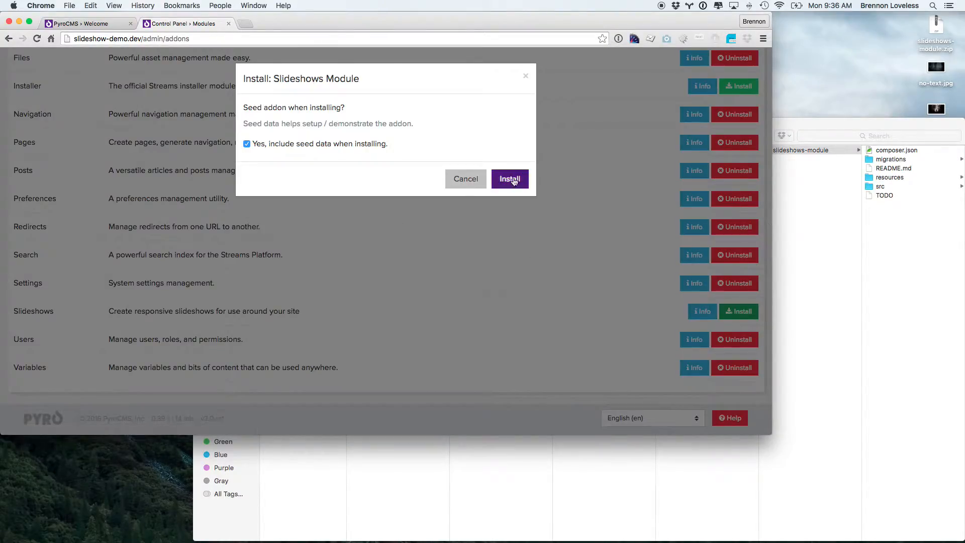
left_click(509, 179)
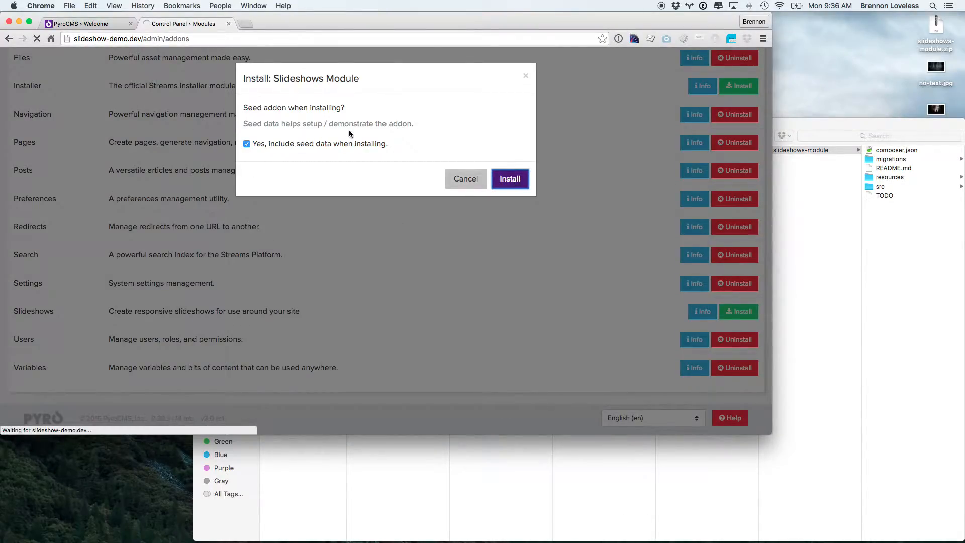
left_click(510, 179)
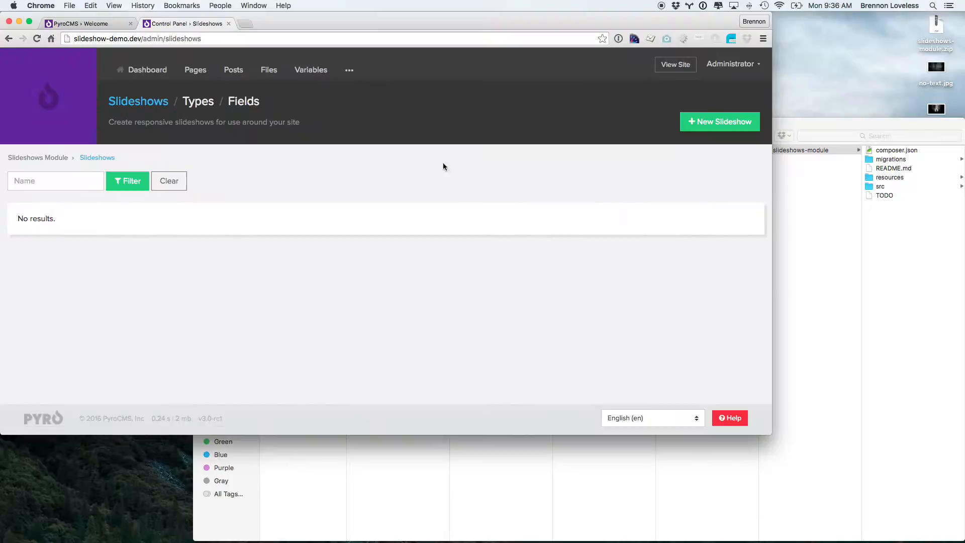
Step: Review the seeded Image and Title fields, then view the five slide types
left_click(243, 102)
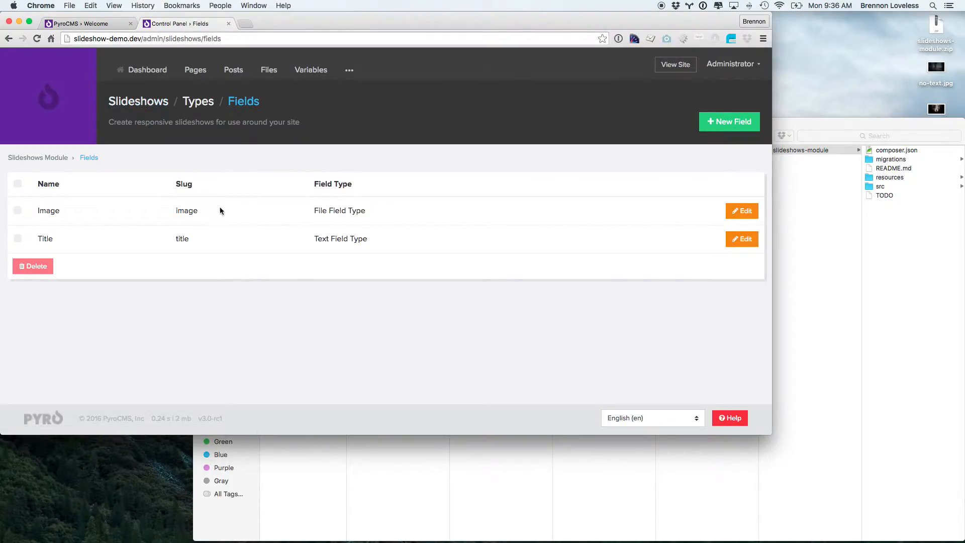
mouse_move(168, 222)
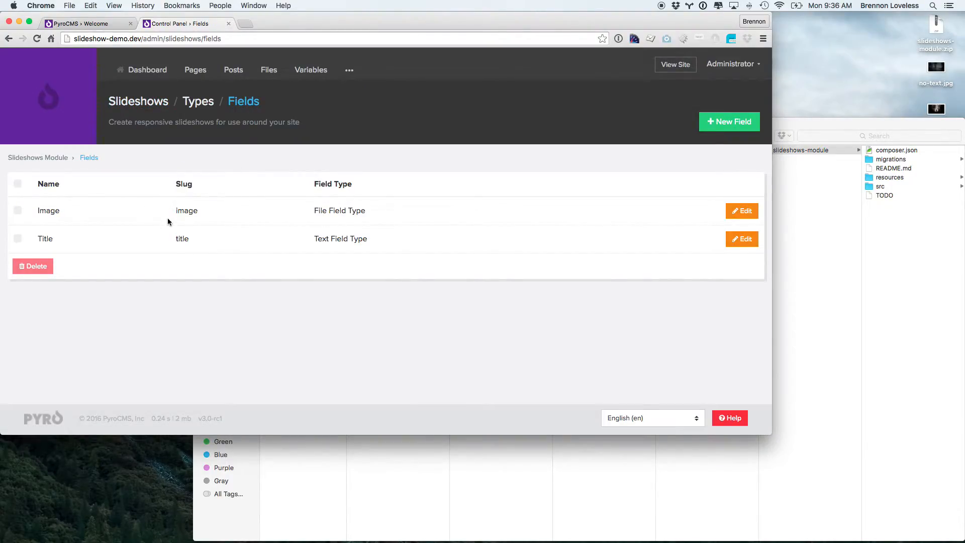
mouse_move(196, 116)
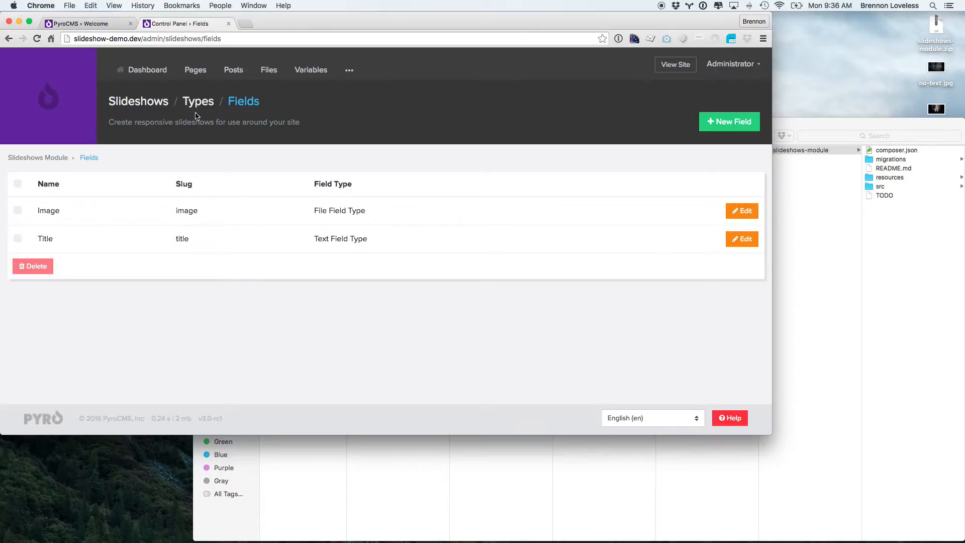
left_click(199, 101)
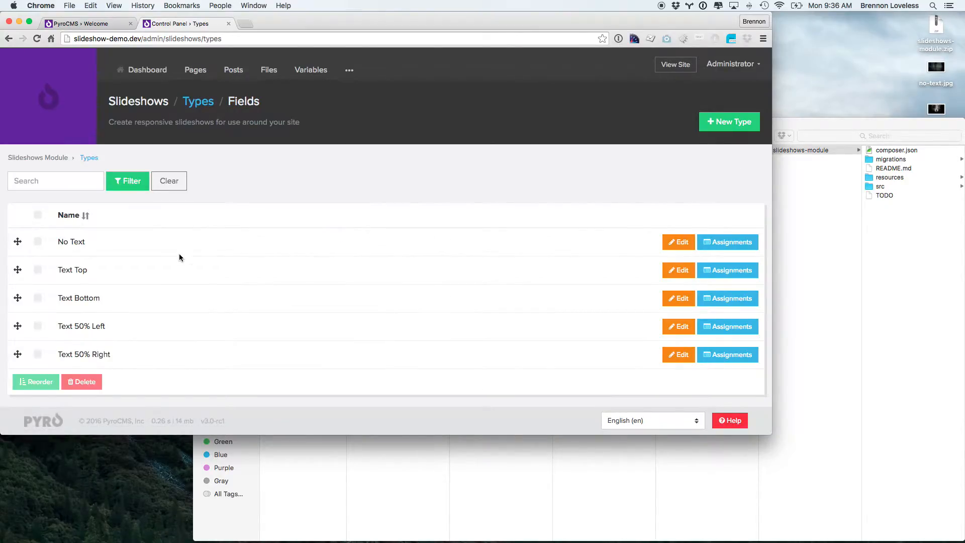
mouse_move(156, 293)
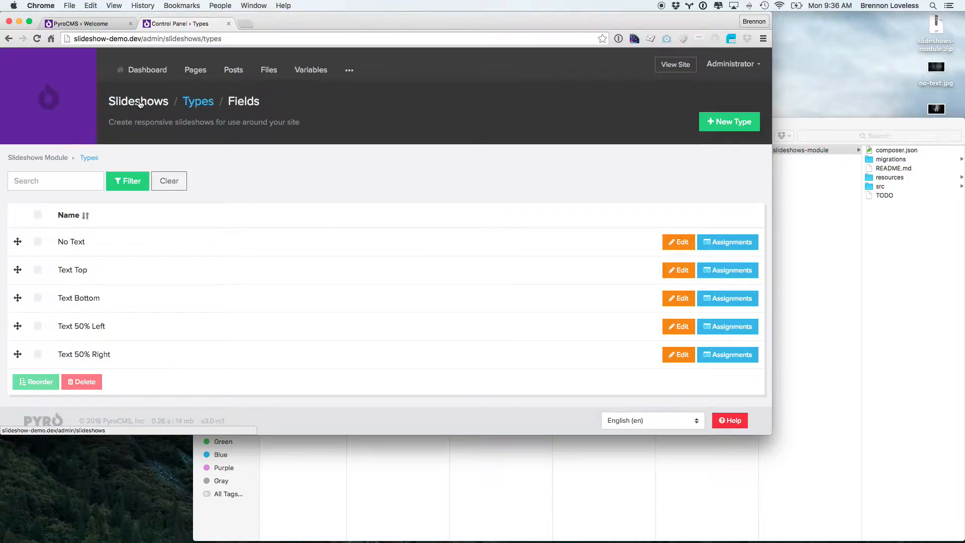
Step: Create and save a new slideshow named 'Homepage'
left_click(138, 101)
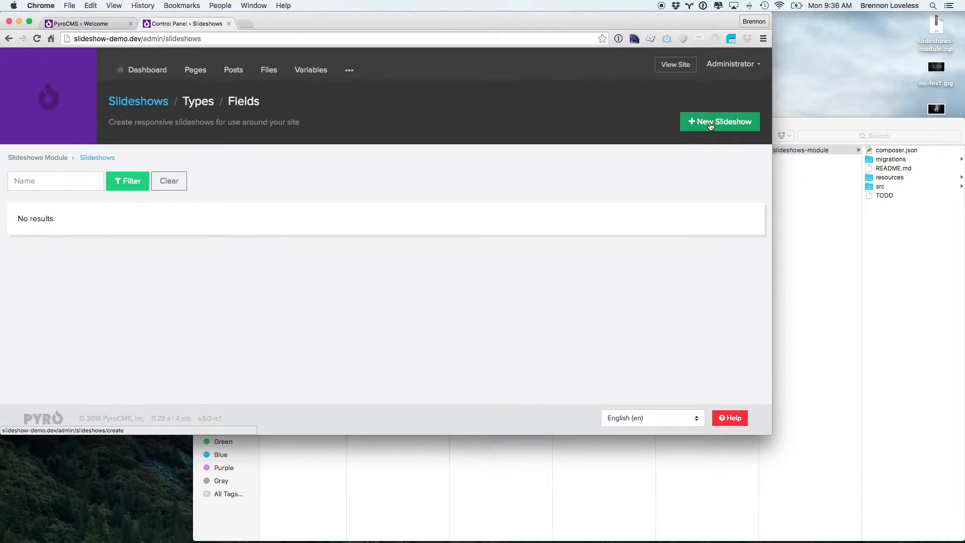
left_click(719, 121)
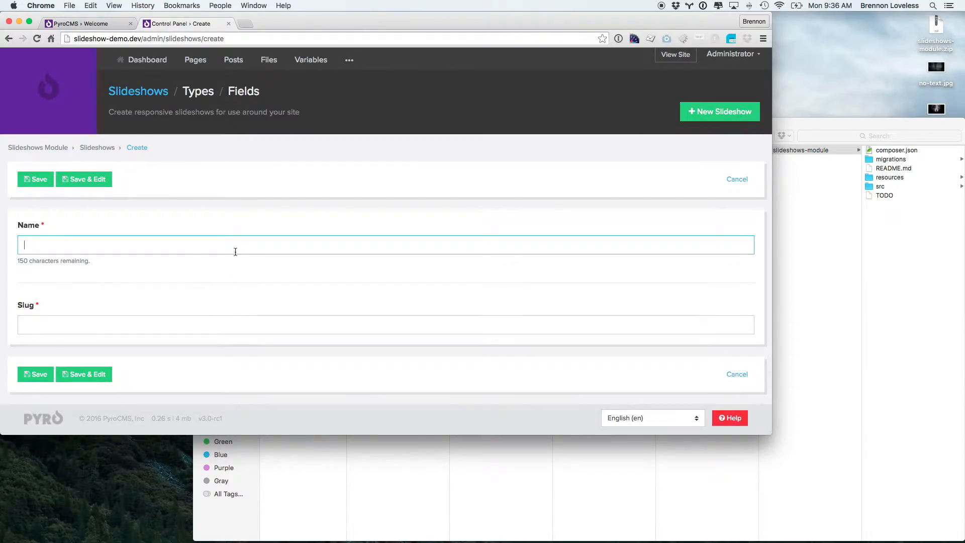
type("Homepage")
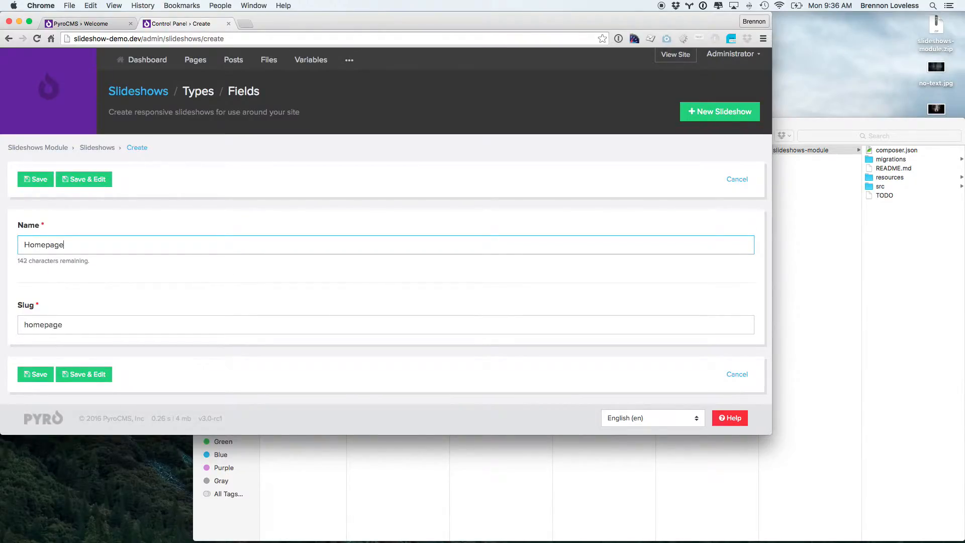
left_click(35, 179)
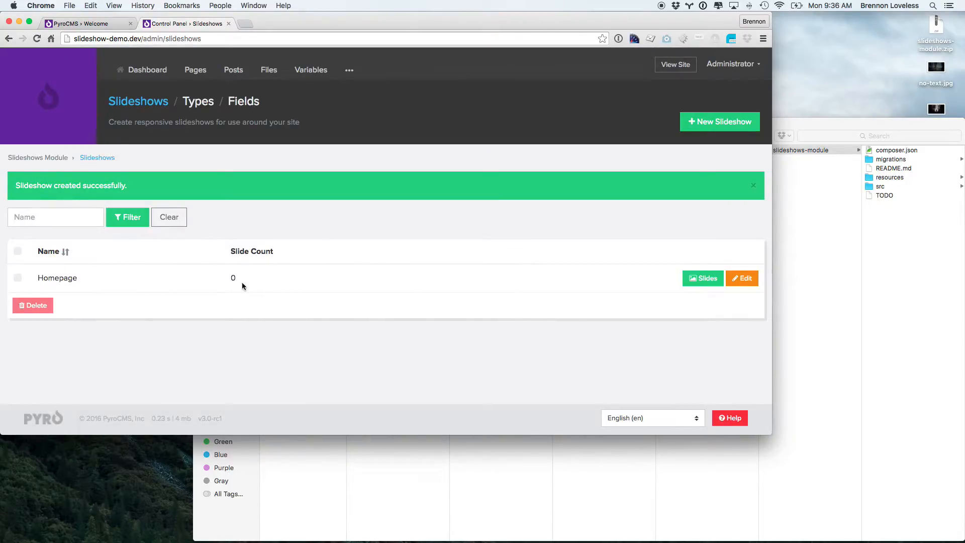
mouse_move(703, 278)
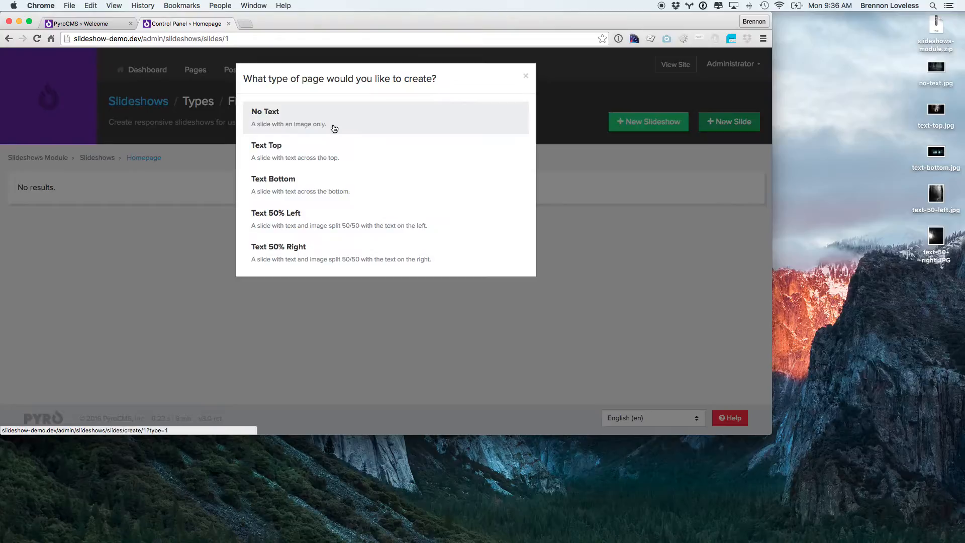
Step: Add a 'No Text' slide with no-text.jpg as its image
left_click(288, 118)
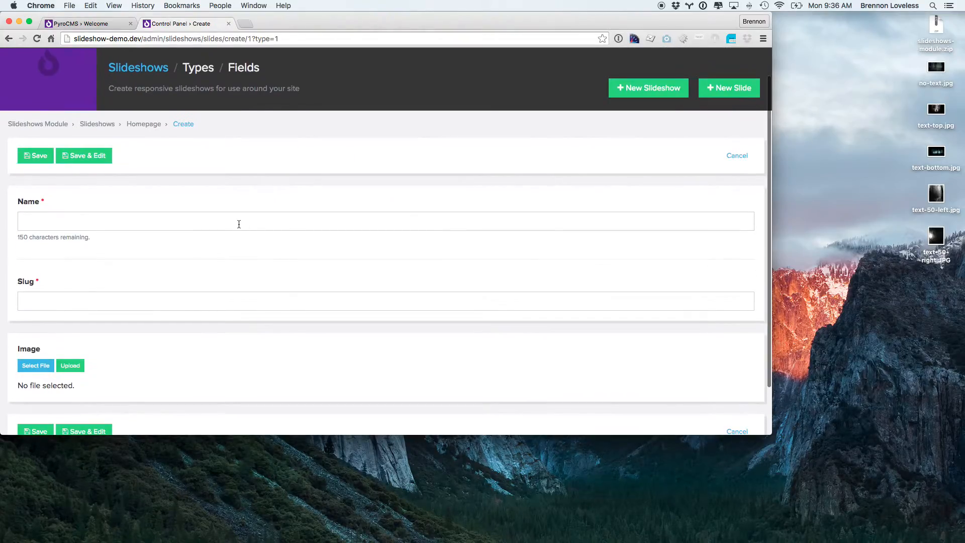
type("No Text")
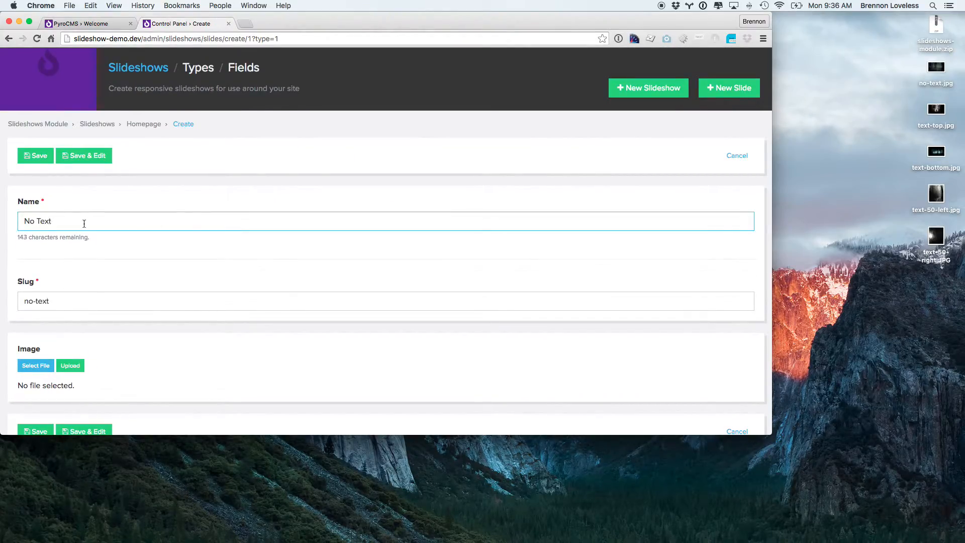
scroll("down", 3)
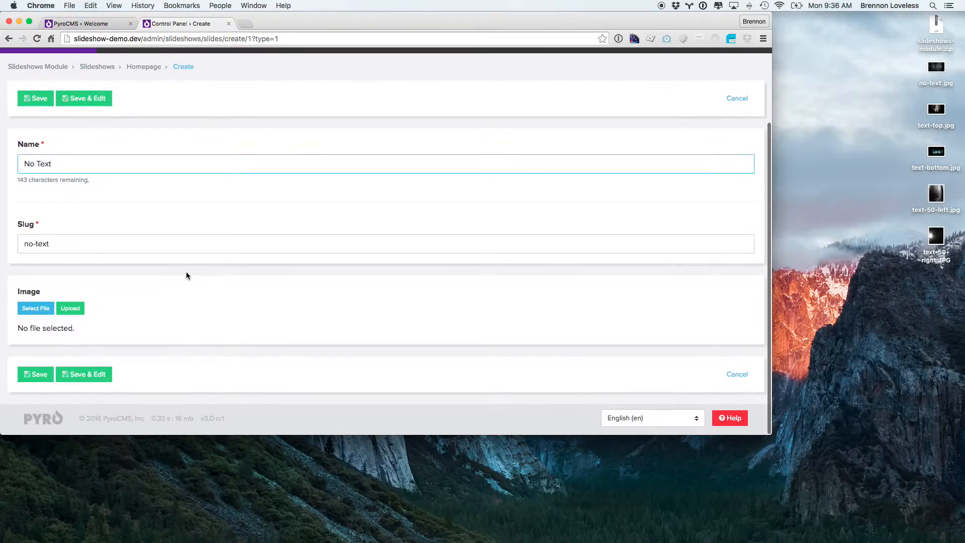
mouse_move(127, 315)
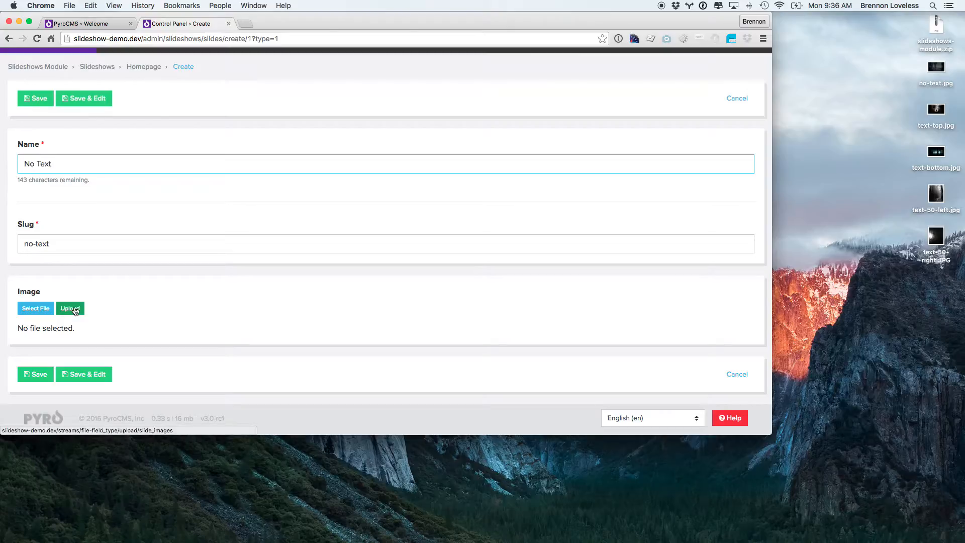
left_click(70, 308)
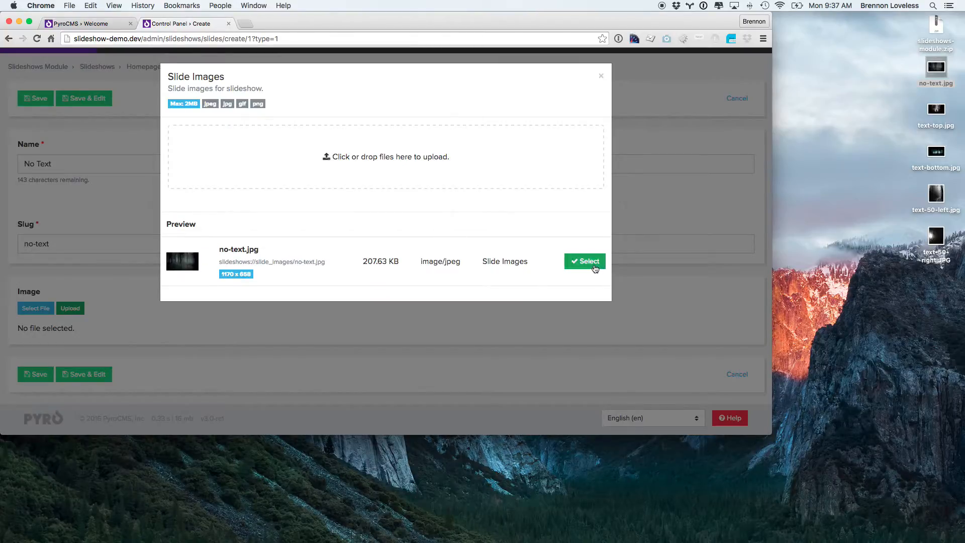
left_click(584, 261)
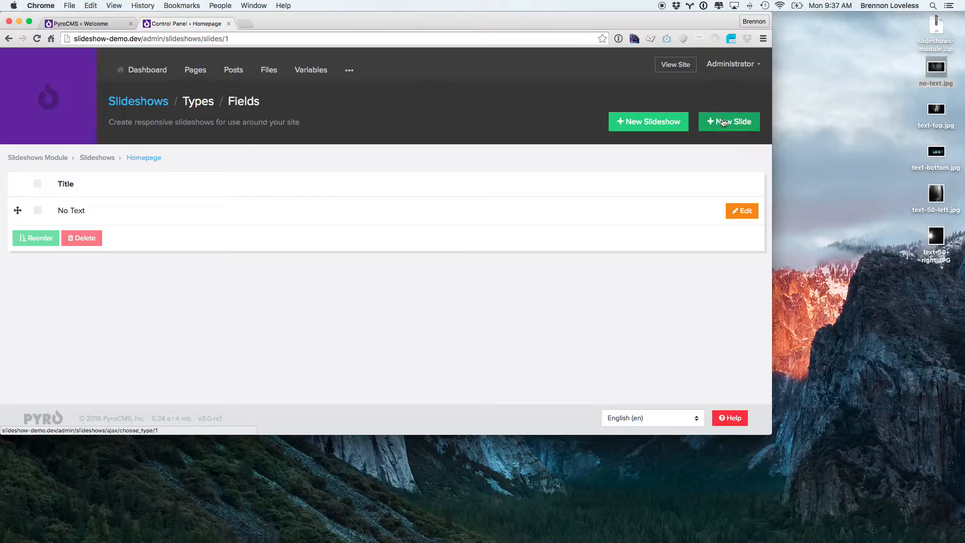
Step: Create a Text Top slide named 'Text Top' with text-top.jpg and save it
left_click(729, 121)
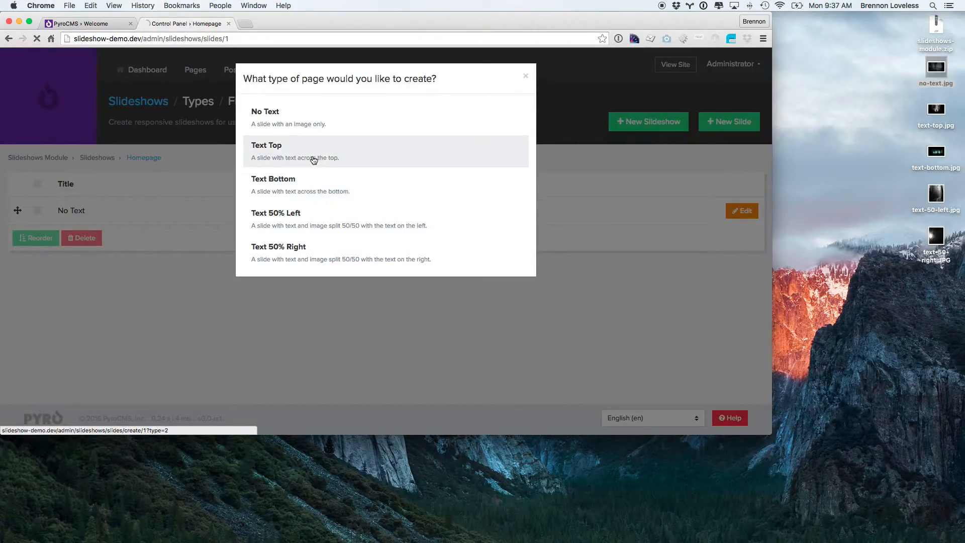
left_click(295, 151)
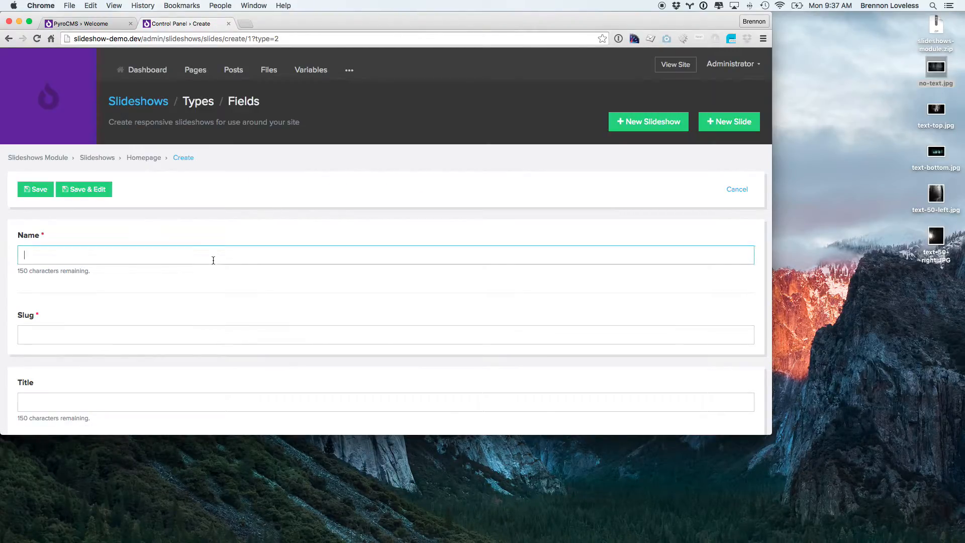
type("Text Top")
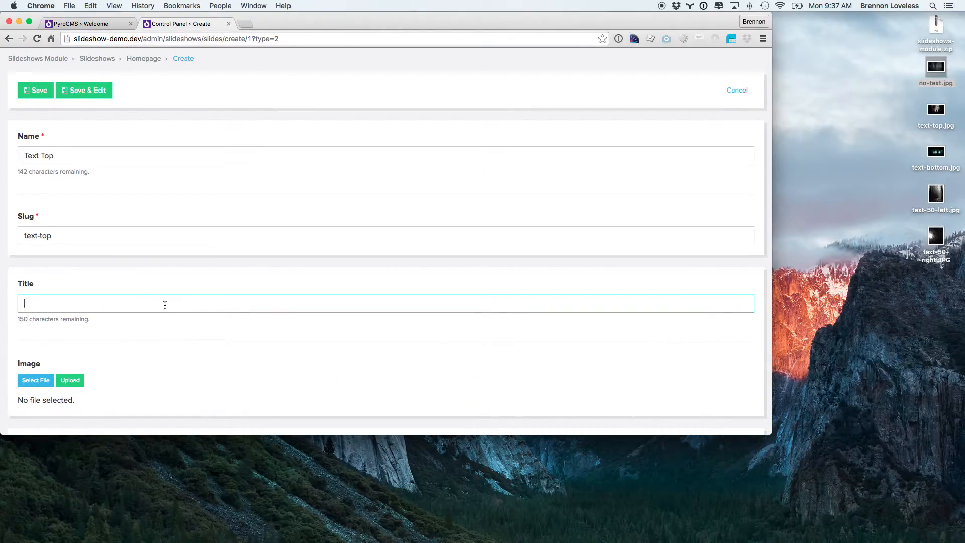
type("Te")
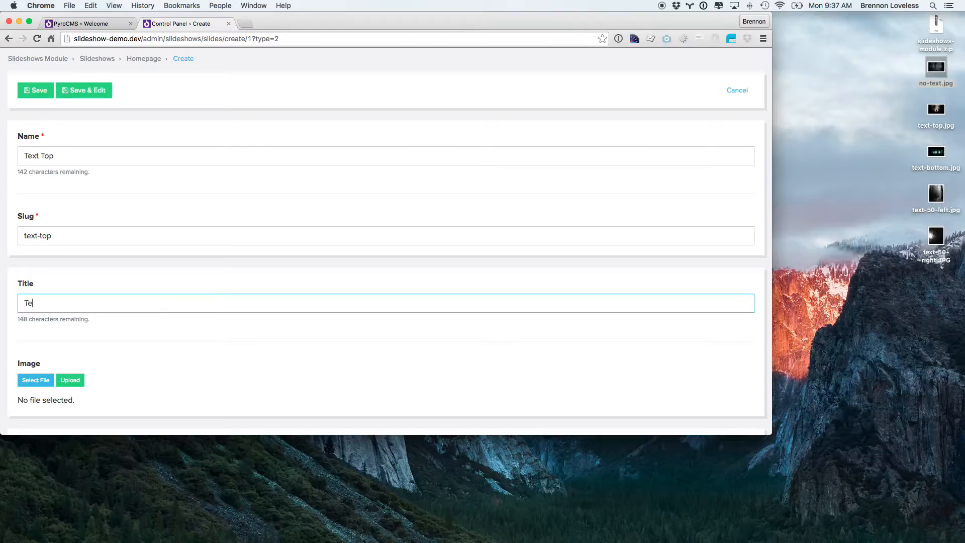
left_click(70, 380)
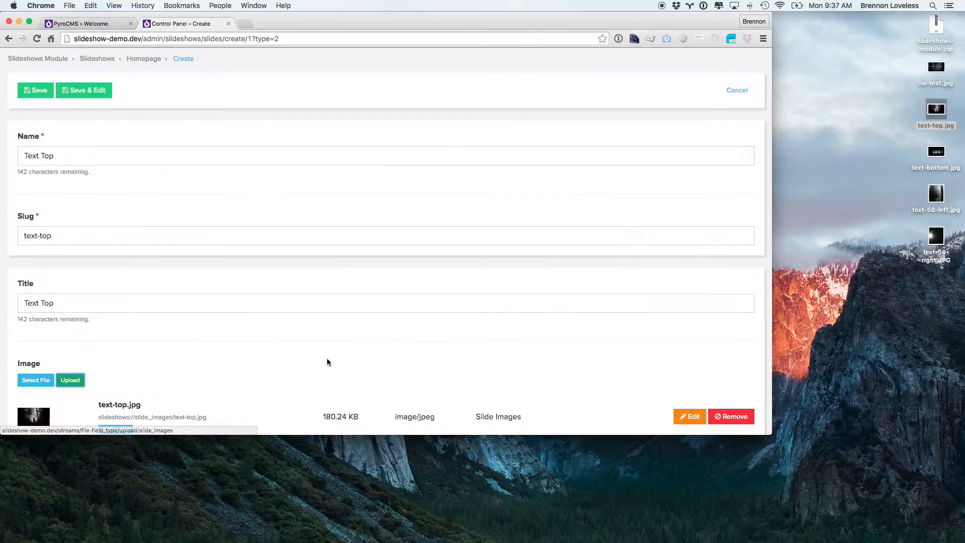
left_click(35, 90)
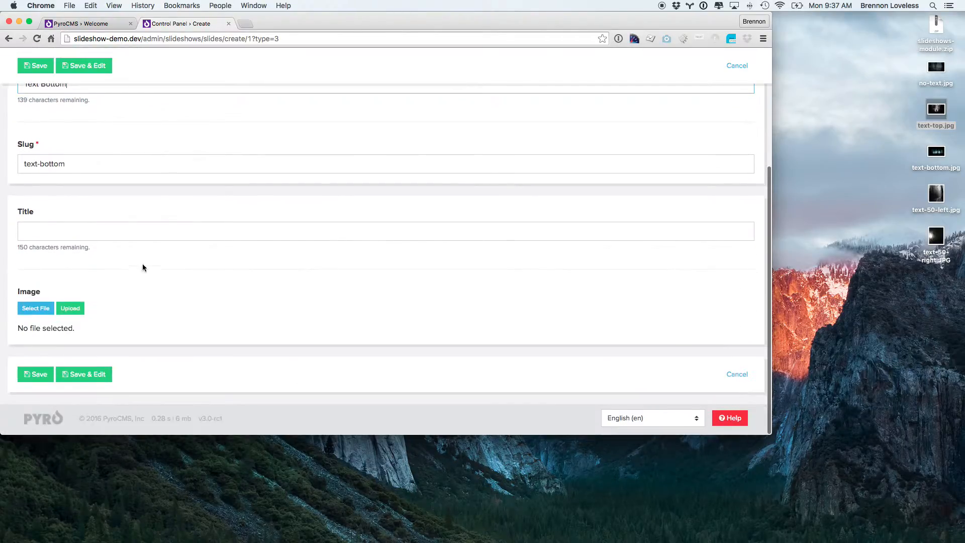
Step: Fill in the 'Text Bottom' slide title and attach text-bottom.jpg
type("Text b")
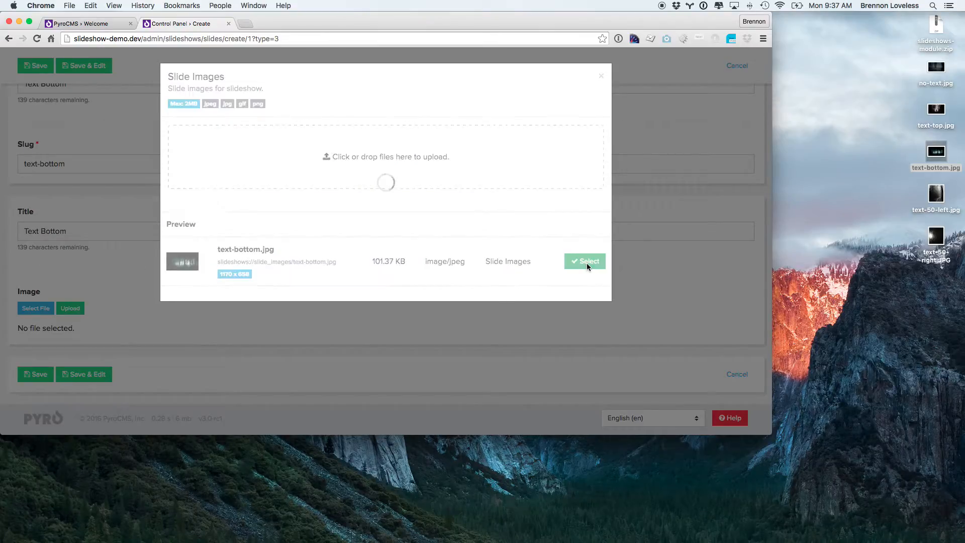
left_click(584, 261)
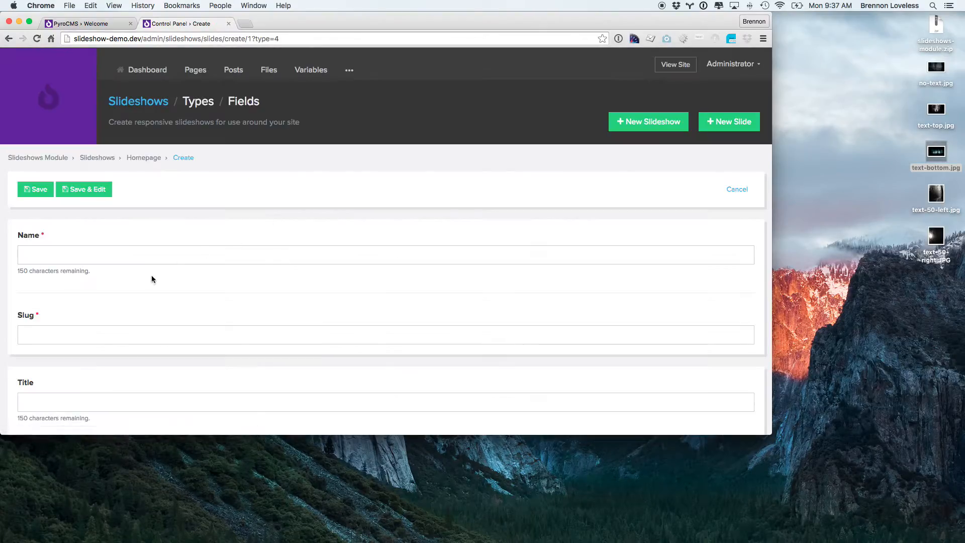
Step: Name the slide 'Text 50% Left' and attach text-50-left.jpg as its image
type("Text 50%")
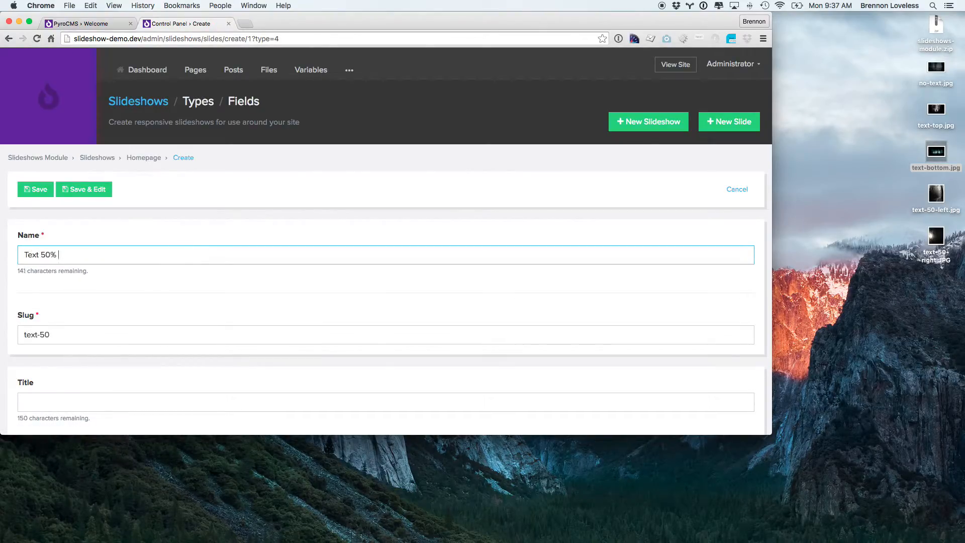
type("Text 50% Left")
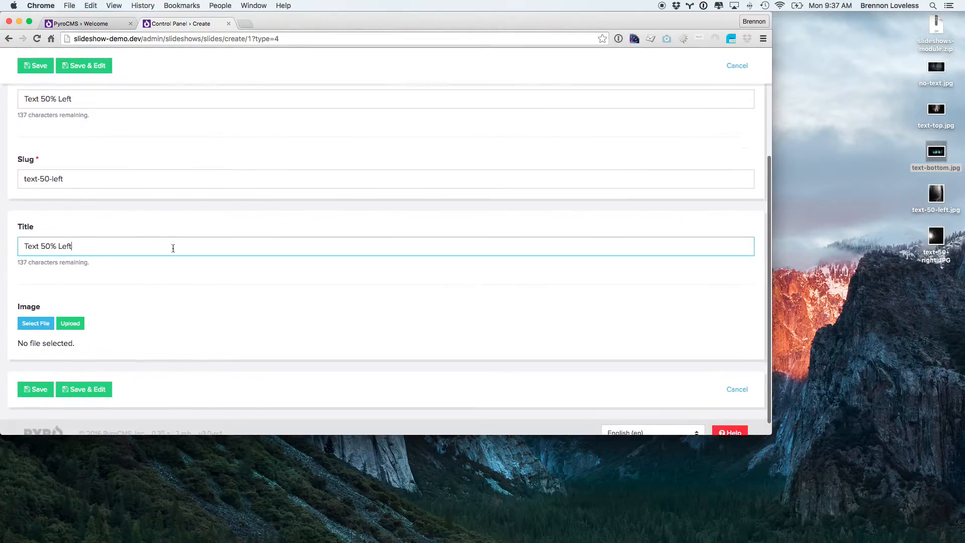
left_click(35, 323)
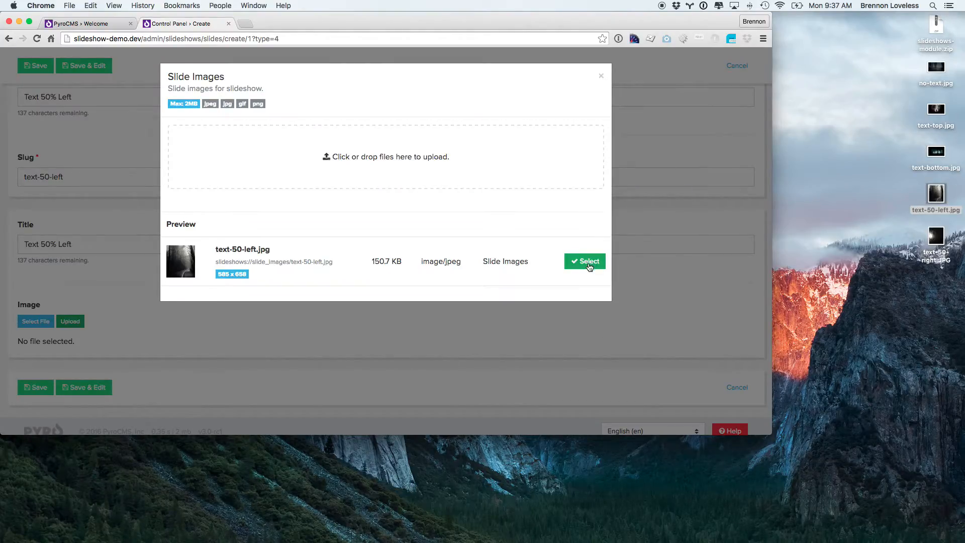
left_click(584, 260)
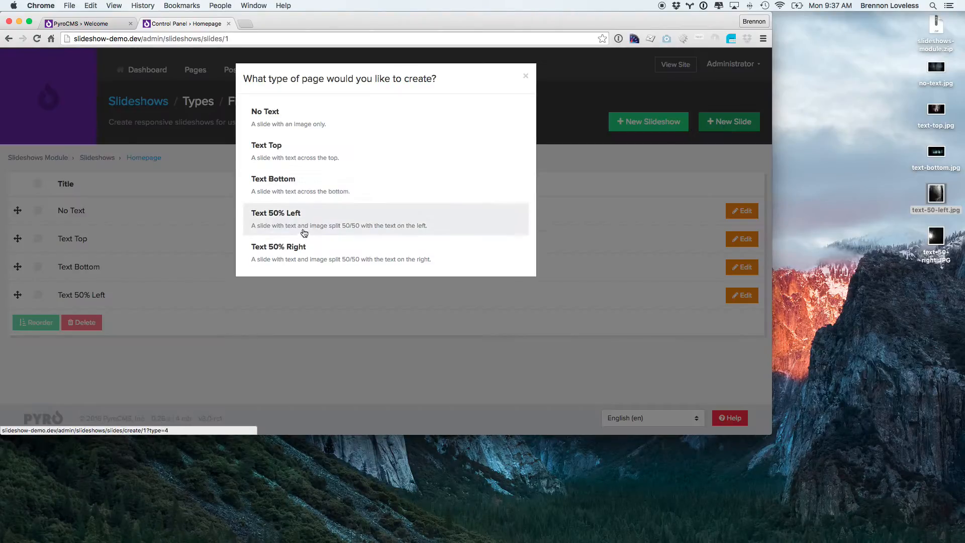
Step: Create a 'Text 50% Right' slide with text-50-right.JPG and save it
left_click(278, 246)
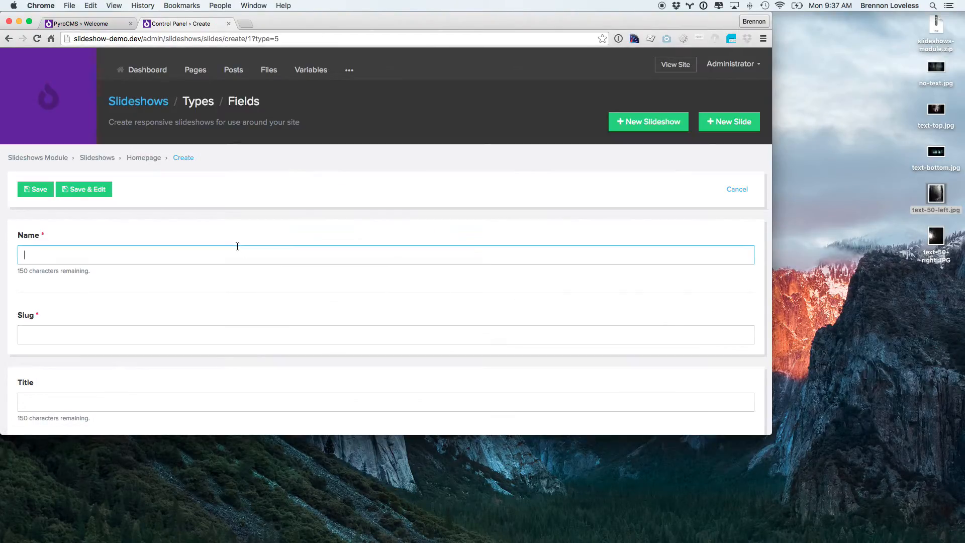
type("Text 50% Right")
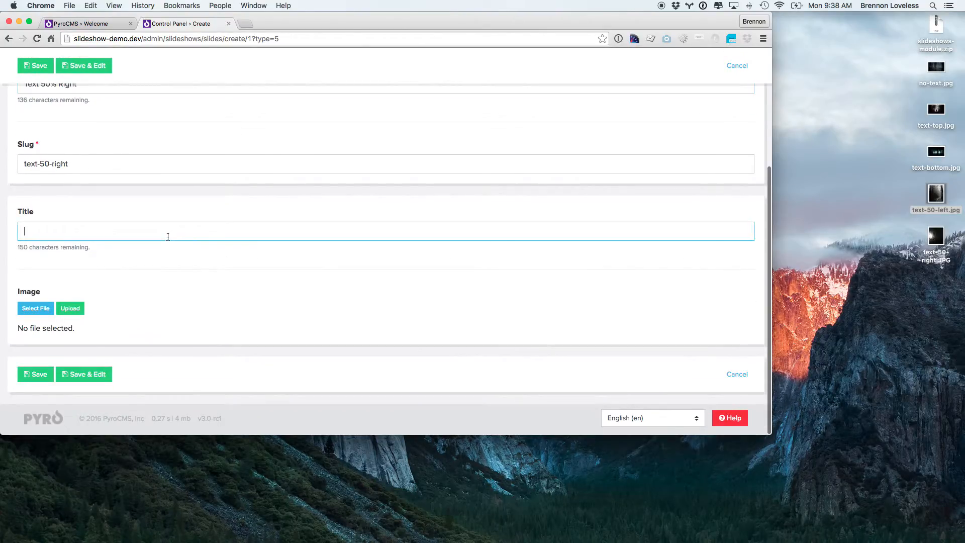
type("Text 50% Right")
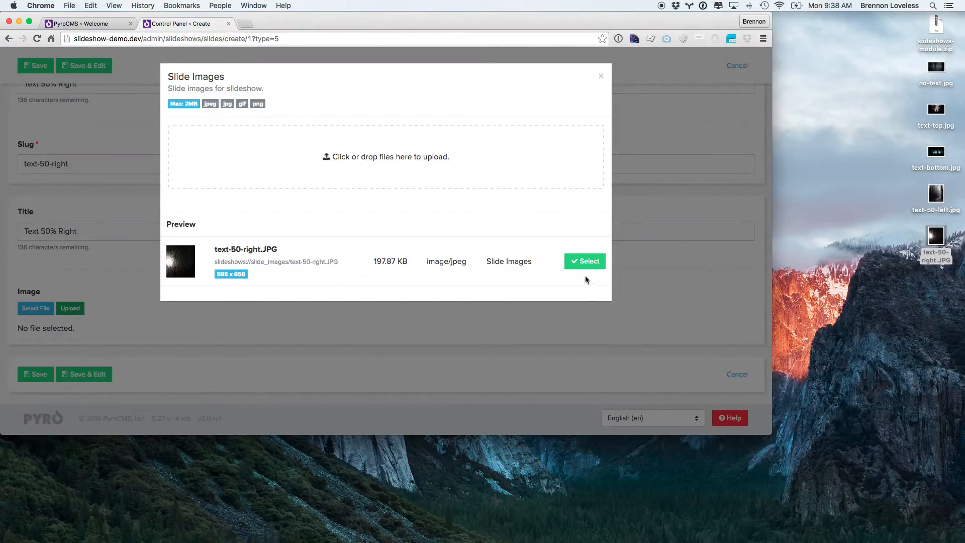
left_click(584, 261)
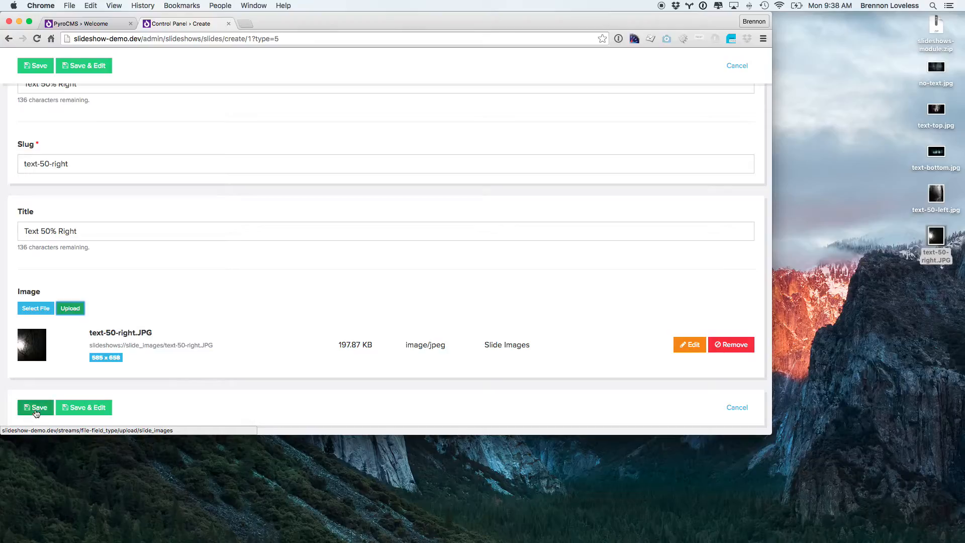
left_click(35, 407)
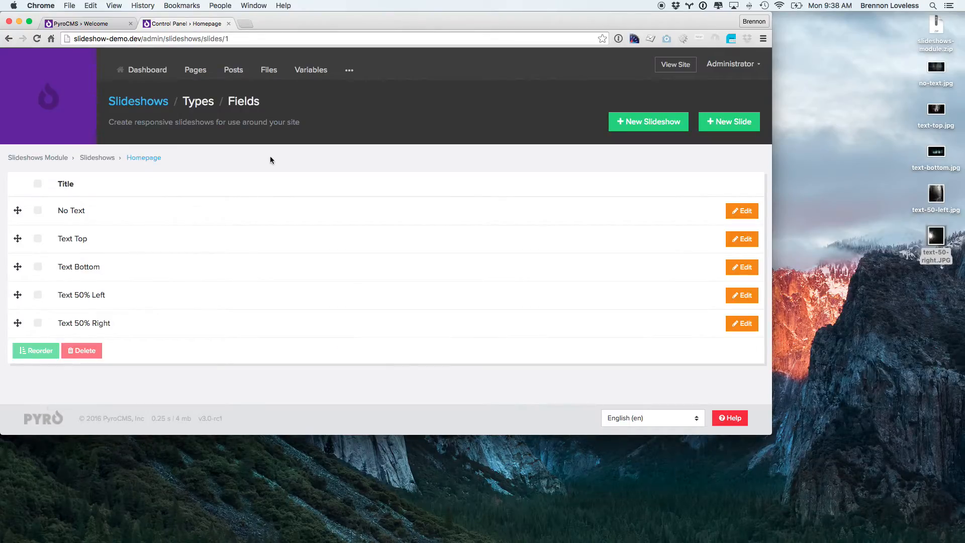
mouse_move(195, 69)
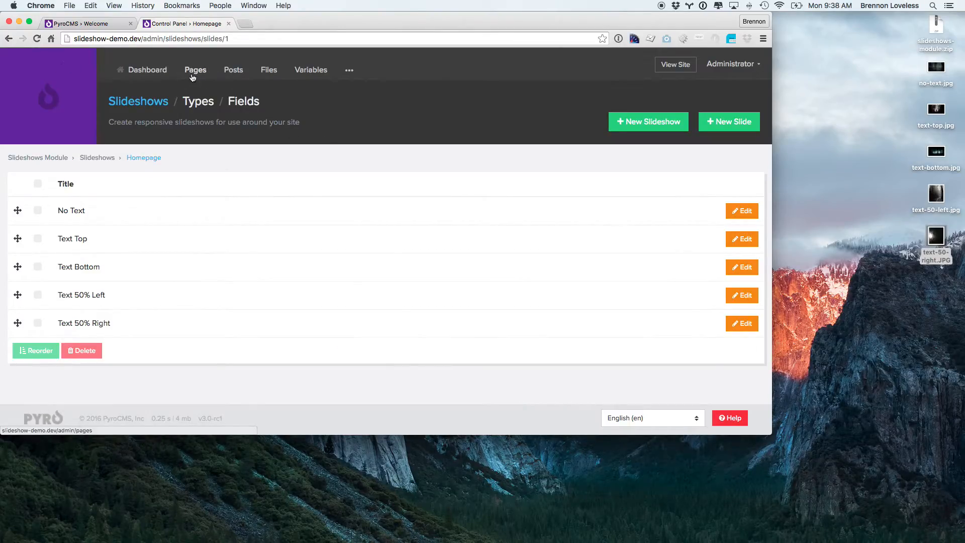
Step: Open the Welcome page from the Pages list for editing
left_click(195, 69)
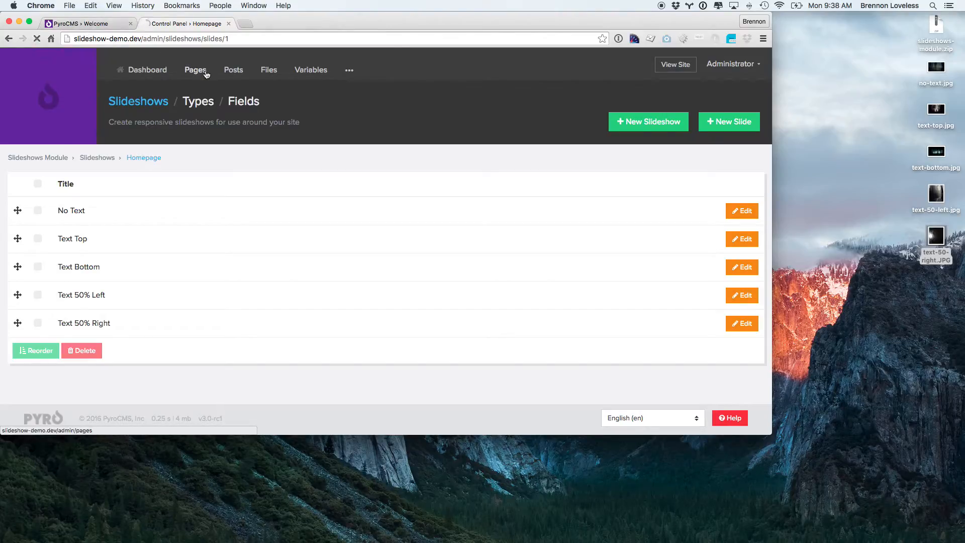
left_click(195, 68)
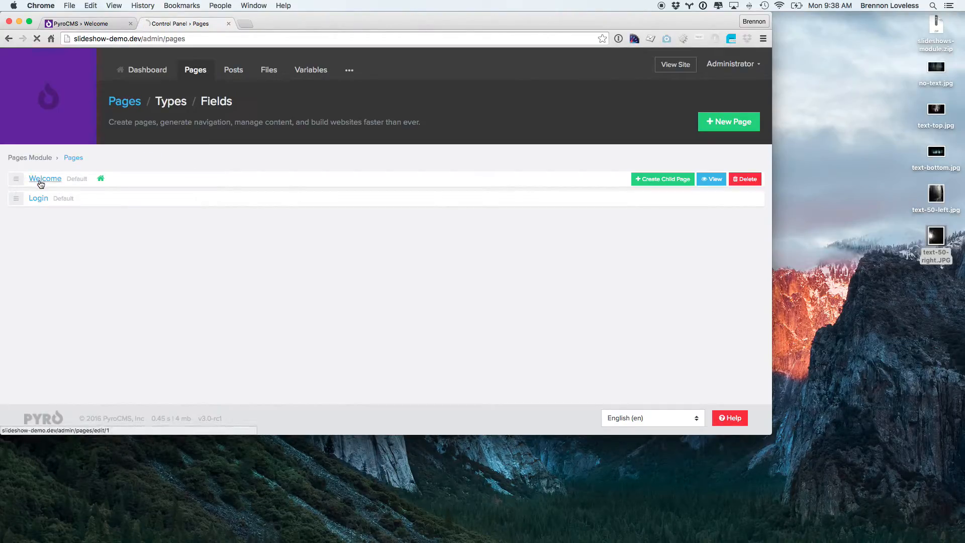
left_click(45, 178)
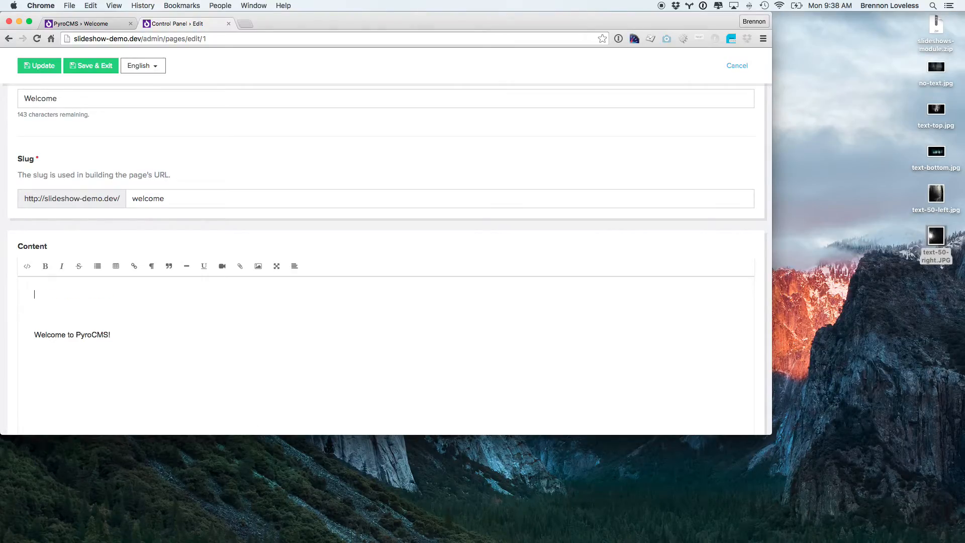
Step: Add {{ slideshow('homepage')|raw }} to the Welcome content, save, and view the live page
type("{{ slid")
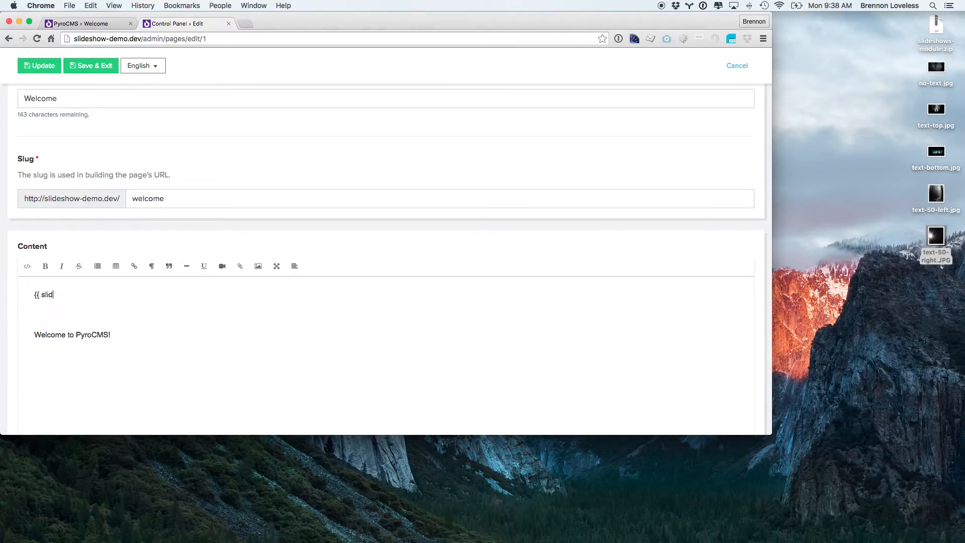
type("eshow('homepage')}")
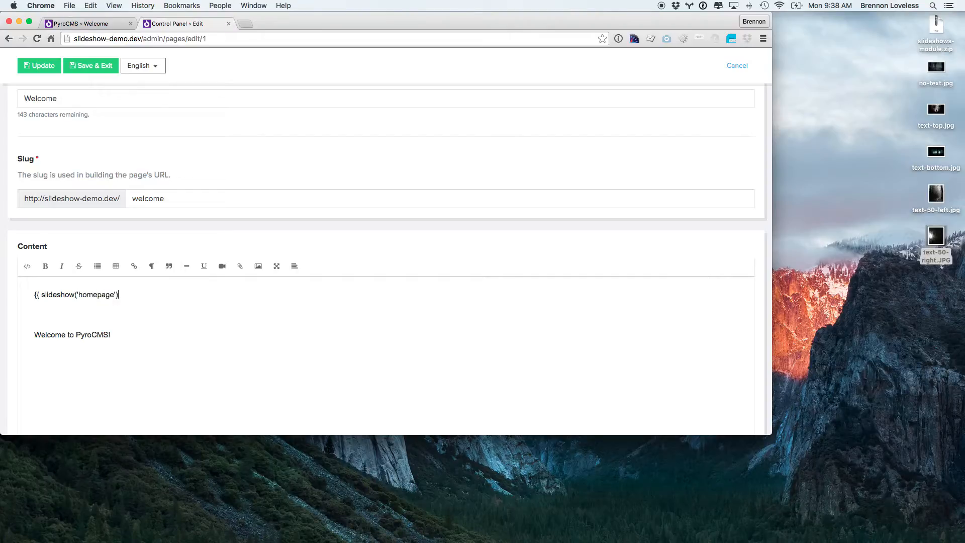
type("|raw")
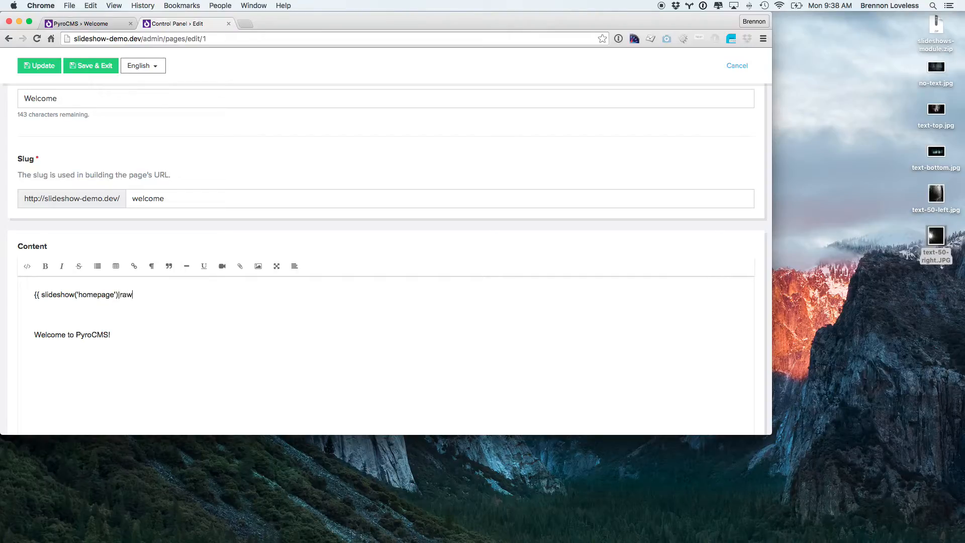
type("}}")
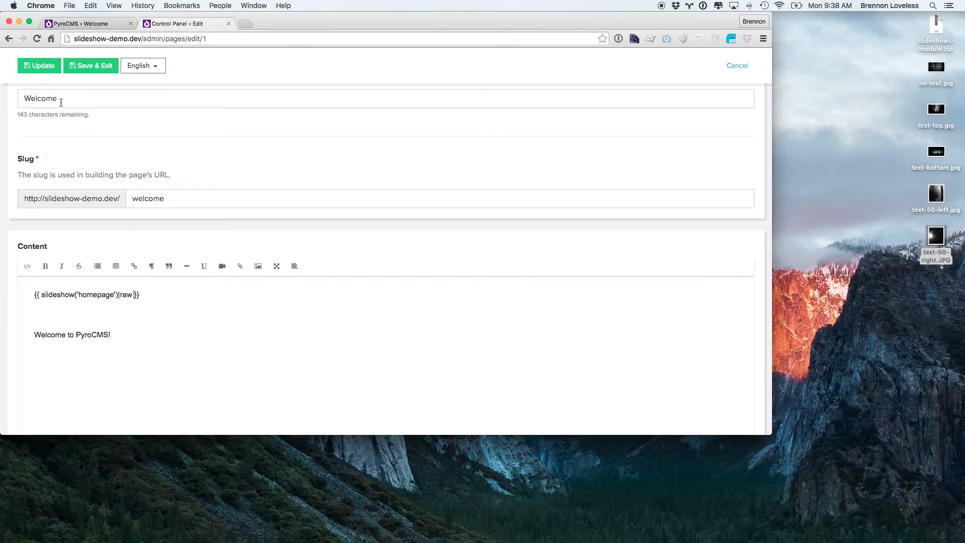
left_click(38, 66)
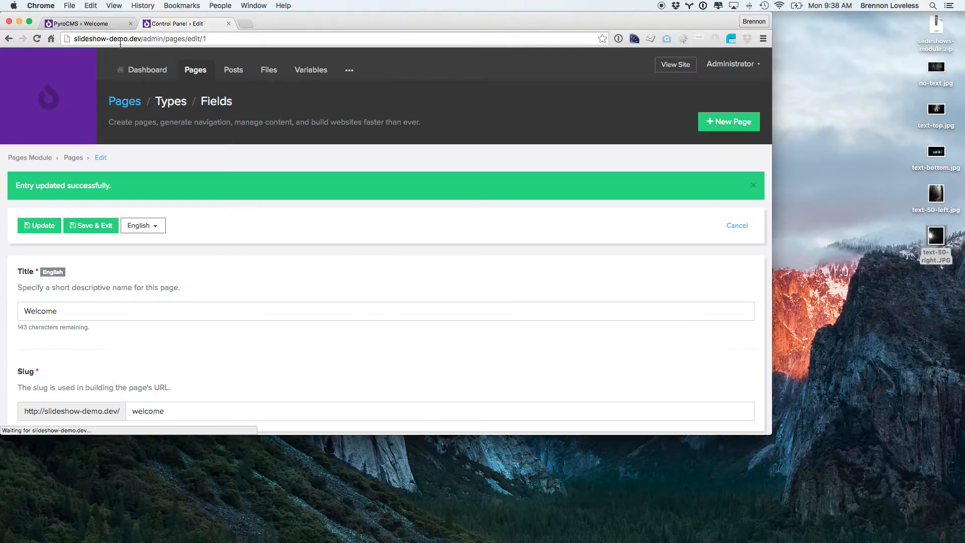
left_click(674, 64)
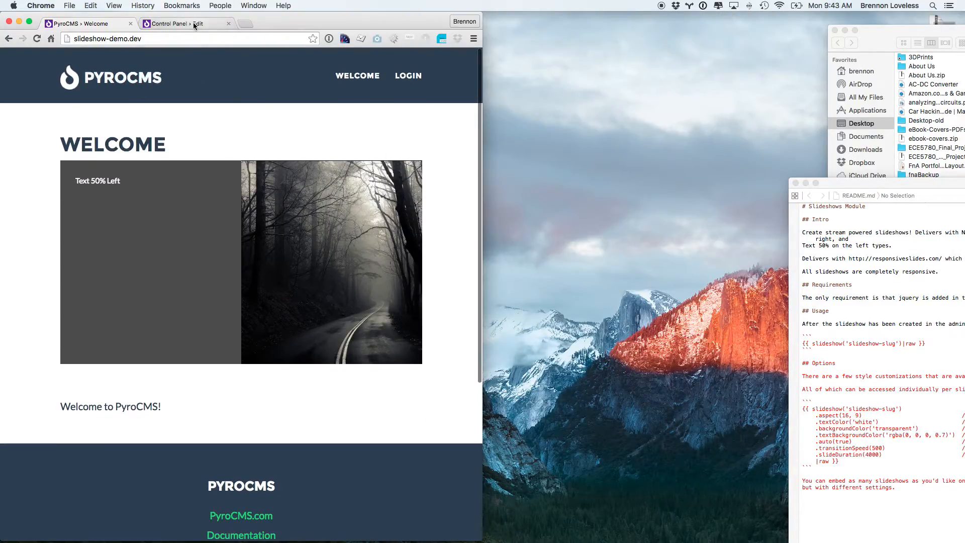
Step: Add .aspect(4,3) to the slideshow tag, save, and check the live page
left_click(169, 23)
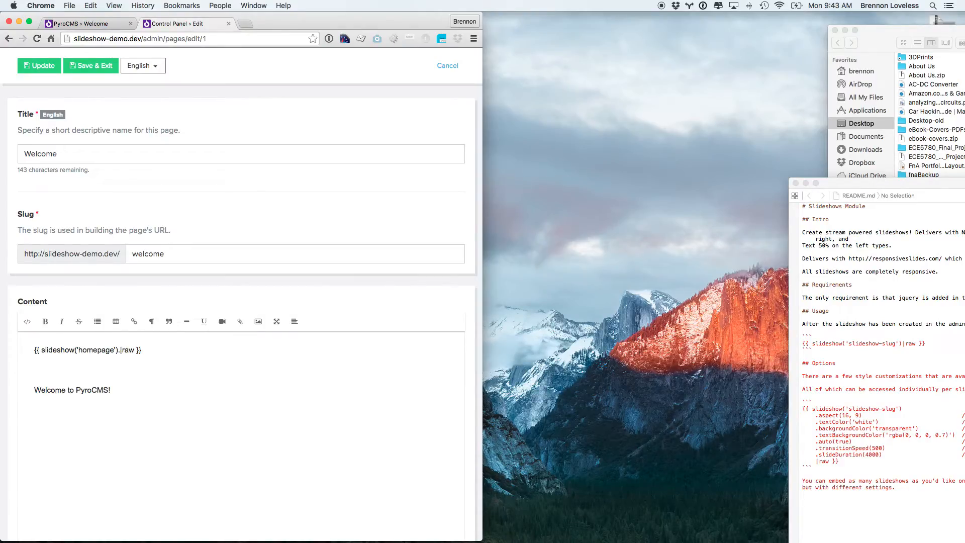
type(".ascpect(4,3")
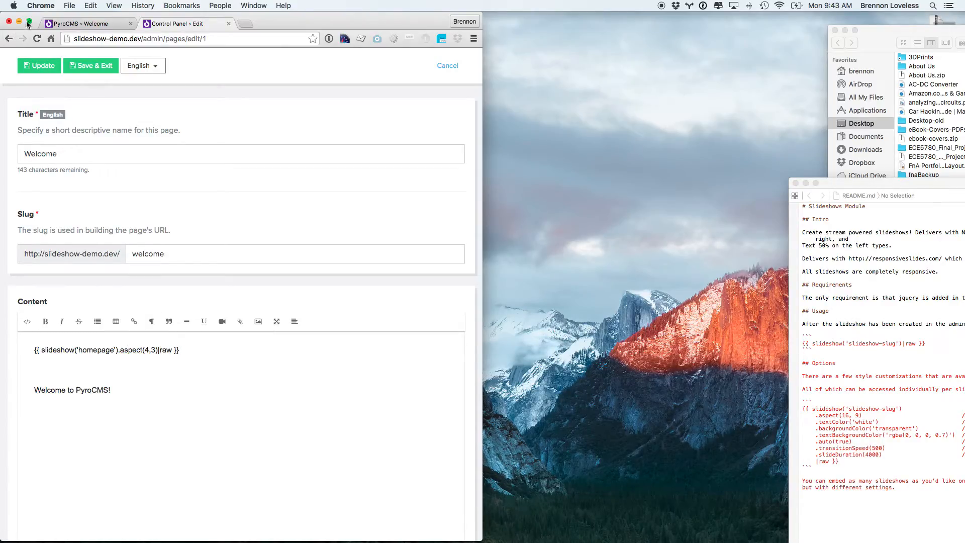
left_click(38, 66)
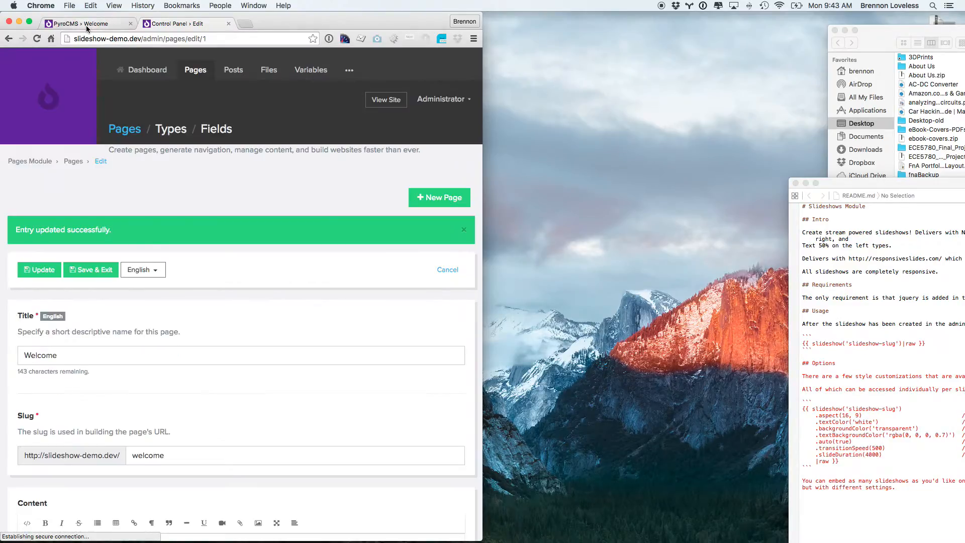
left_click(386, 99)
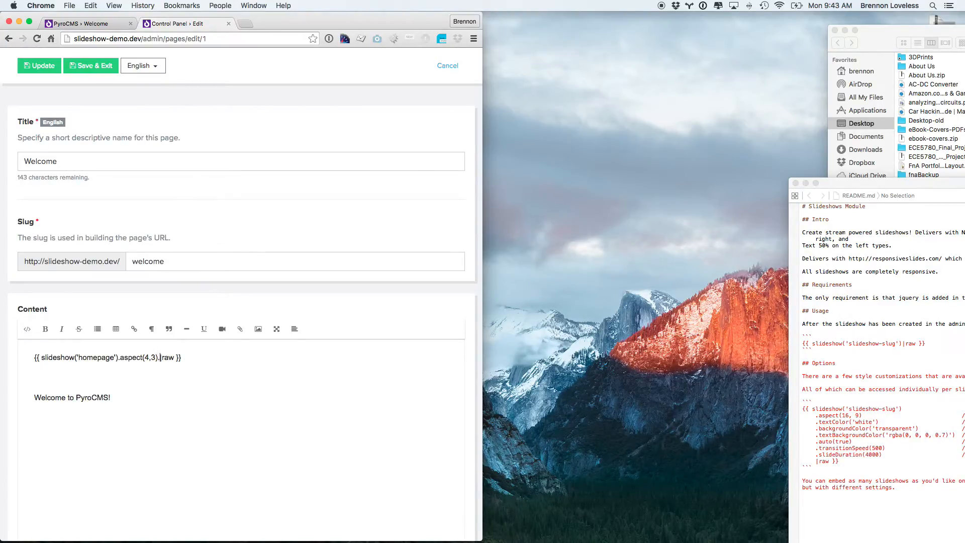
Step: Append .backgroundColor('green') to the slideshow tag in the Welcome content
type("backgroundColor(")
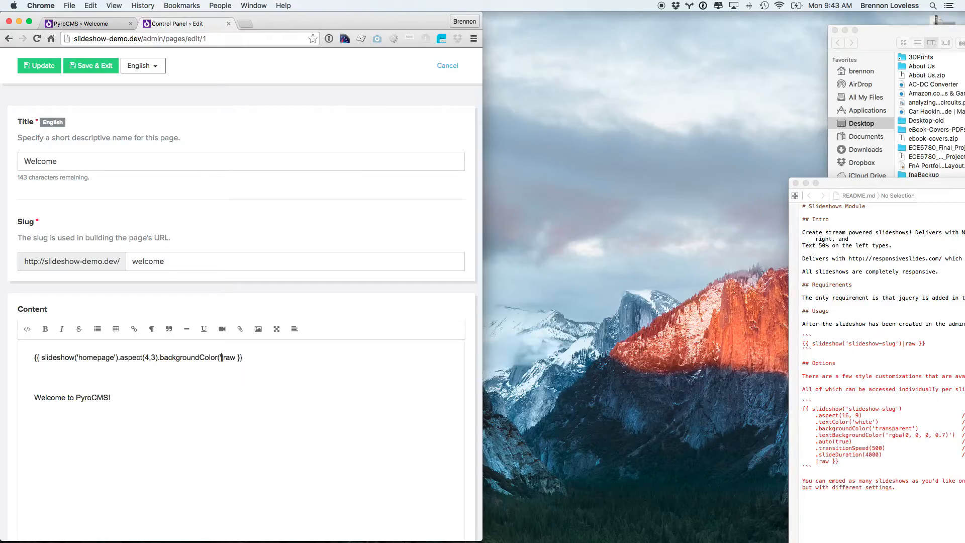
type("'green')")
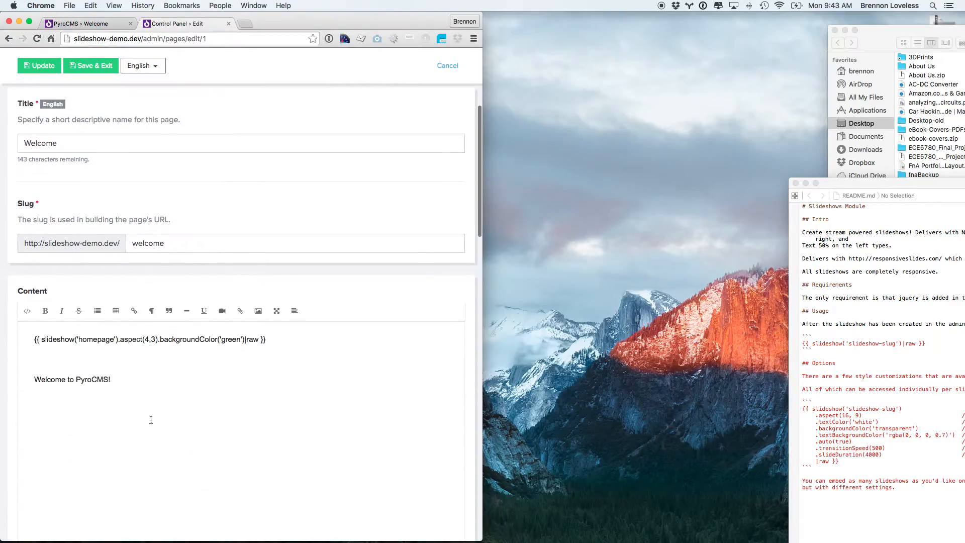
left_click(249, 339)
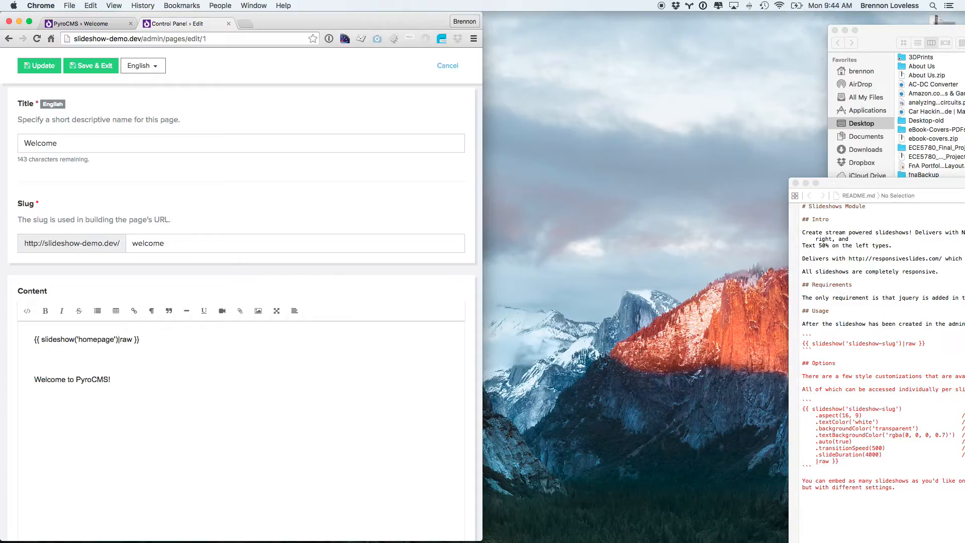
Step: Change the slideshow options to .pager(true), save, and jump to slide 2 live
type(".pager(true)")
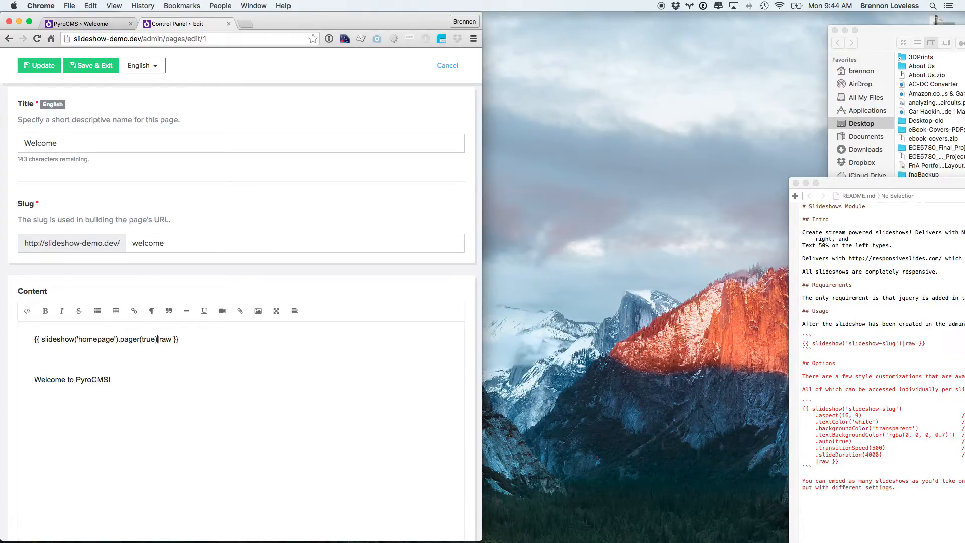
left_click(38, 65)
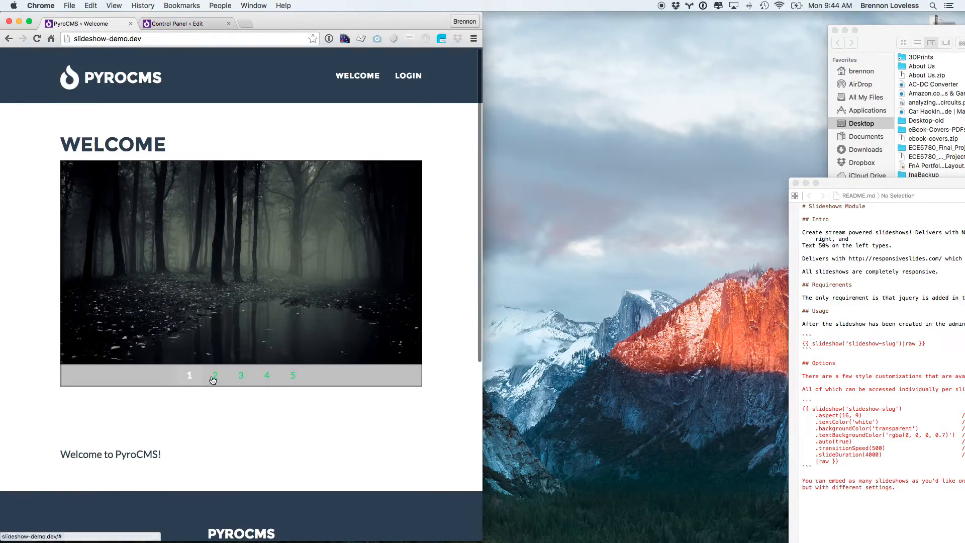
left_click(267, 375)
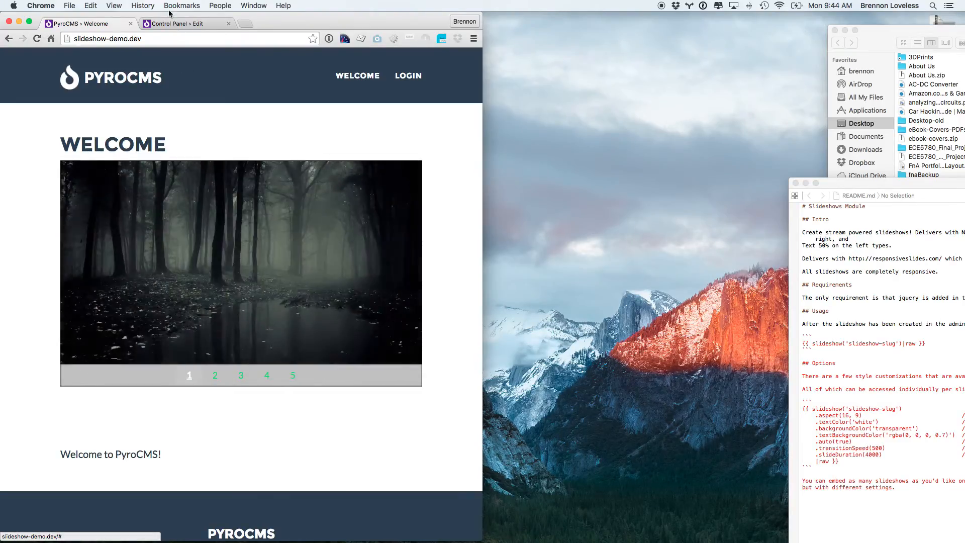
mouse_move(178, 23)
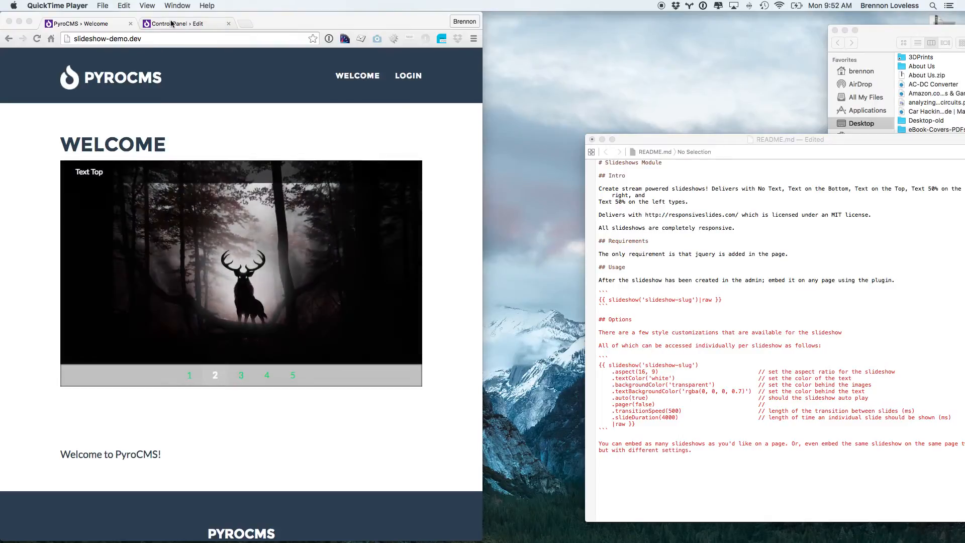
Step: Go from the page editor to the Slideshows module's Fields list
left_click(179, 24)
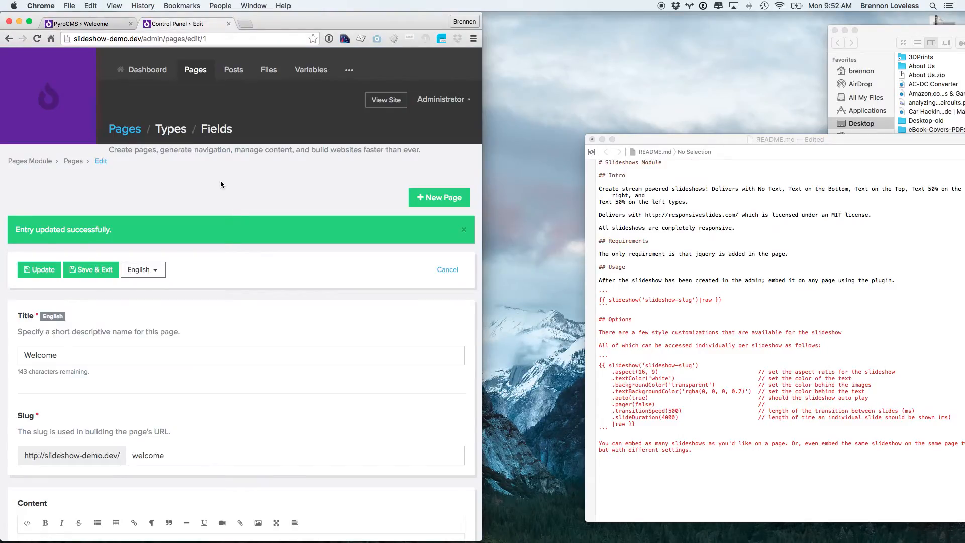
left_click(215, 129)
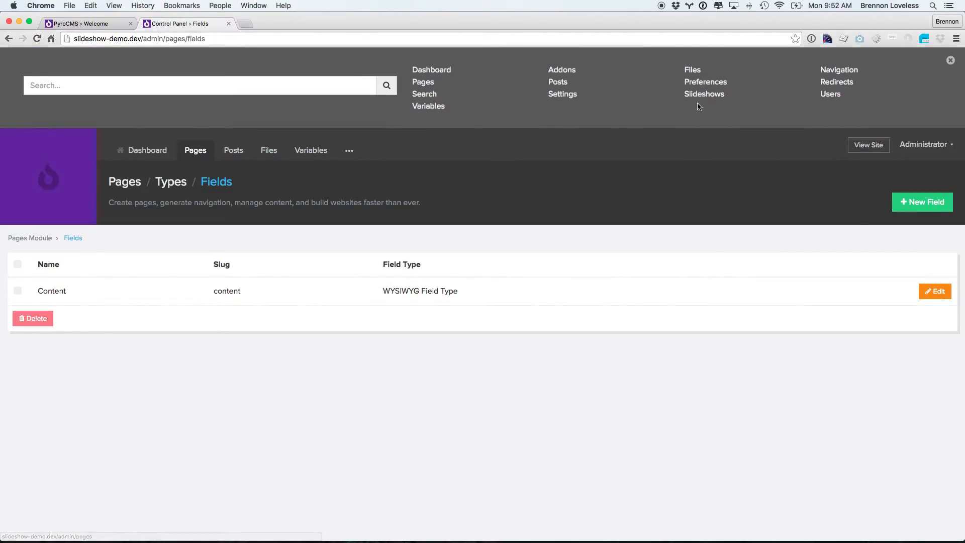
left_click(704, 94)
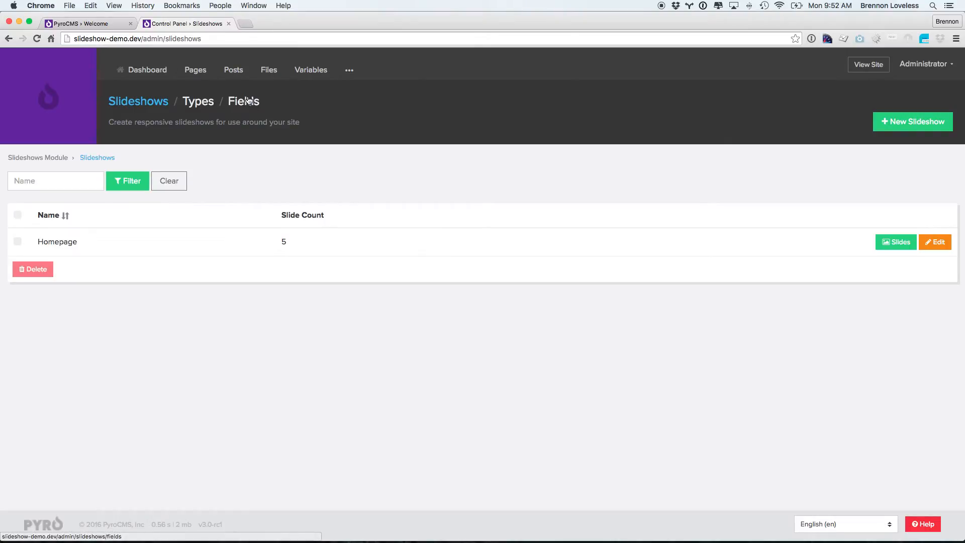
left_click(244, 101)
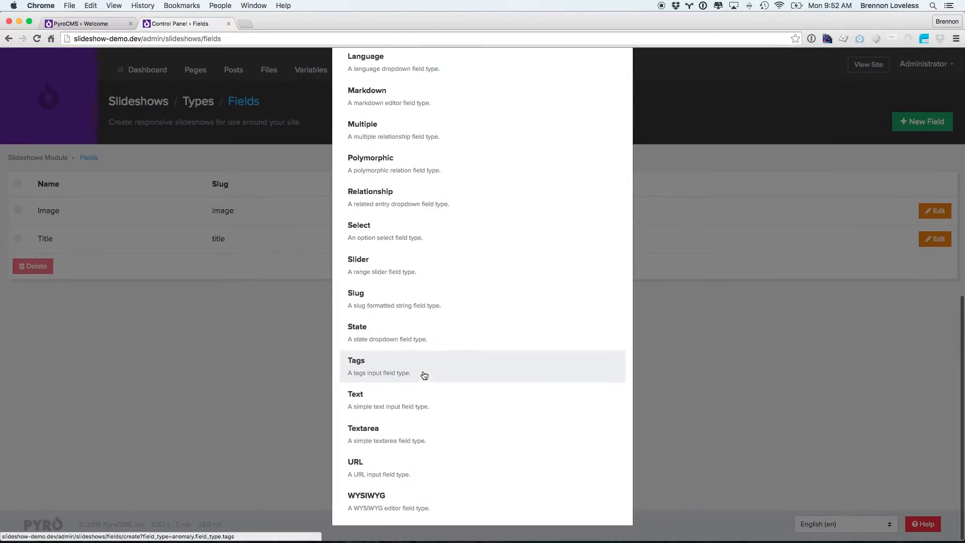
Step: Create a URL-type field named 'URL' and bring up the slide Types list
left_click(356, 462)
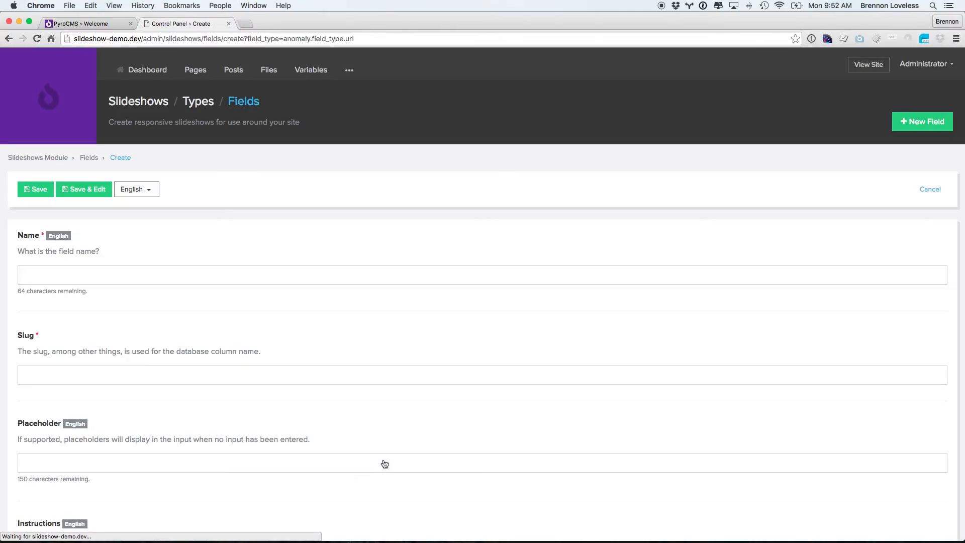
type("URL")
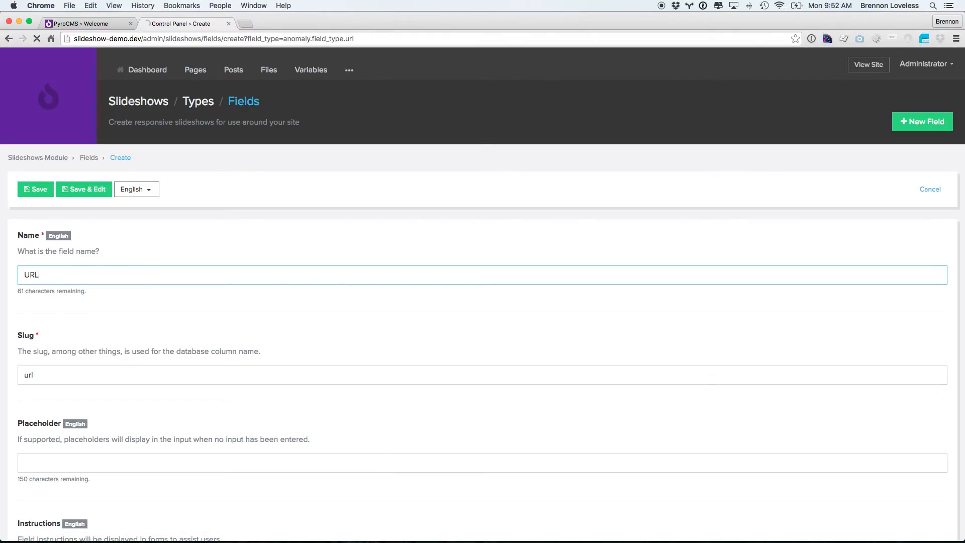
left_click(36, 189)
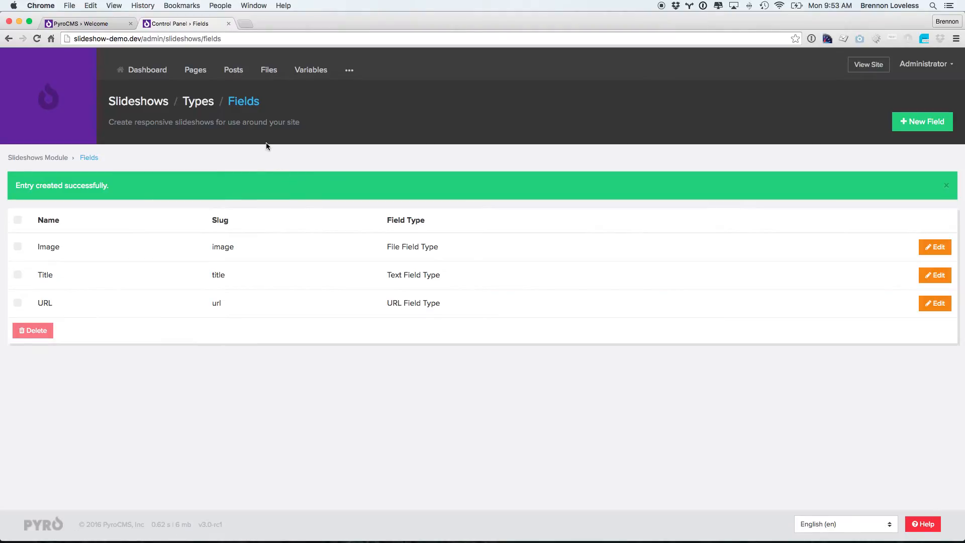
left_click(198, 101)
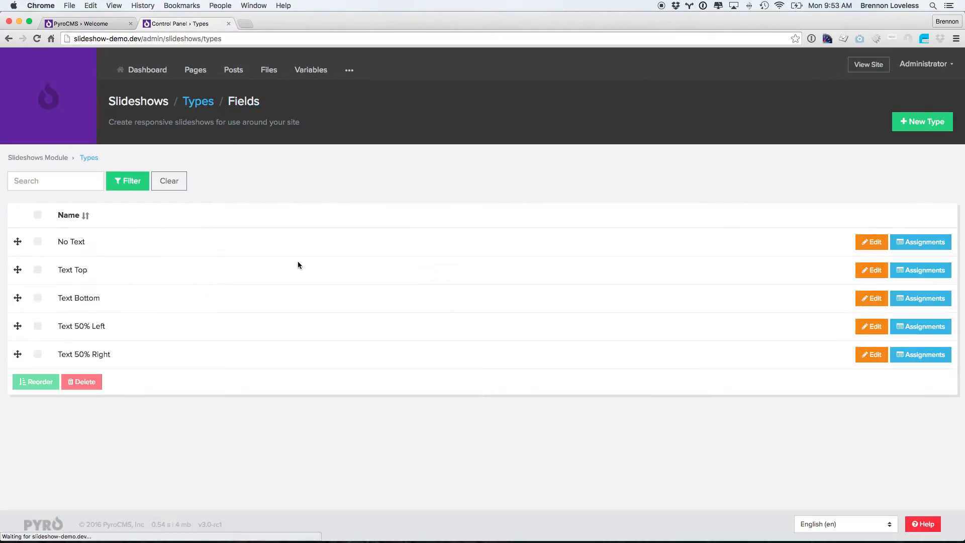
Step: Assign the URL field to the No Text slide type, save, and return to Slideshows
left_click(921, 242)
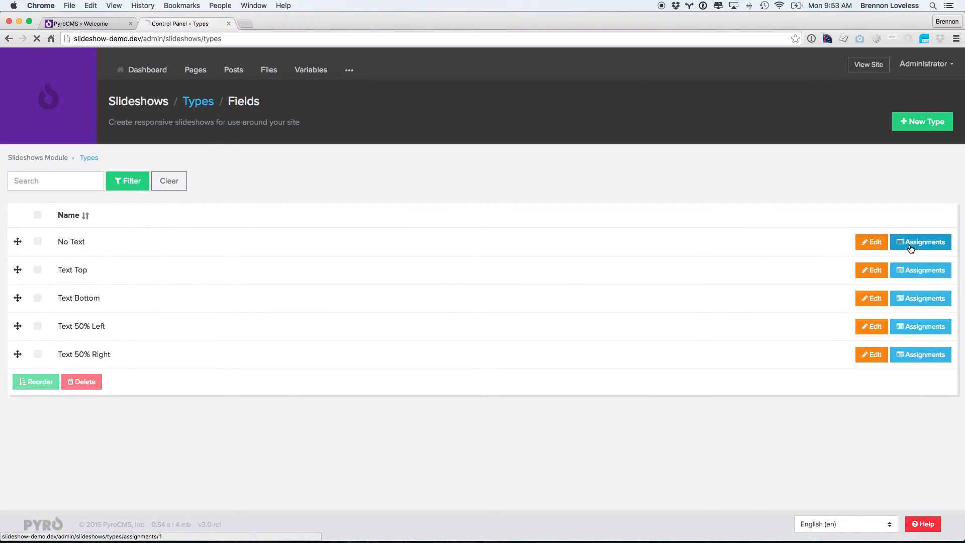
left_click(921, 241)
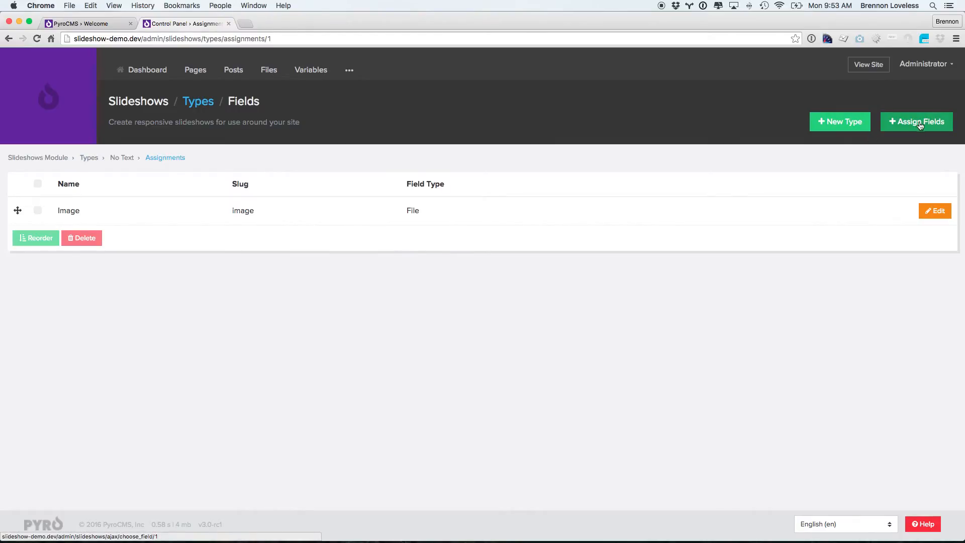
left_click(917, 122)
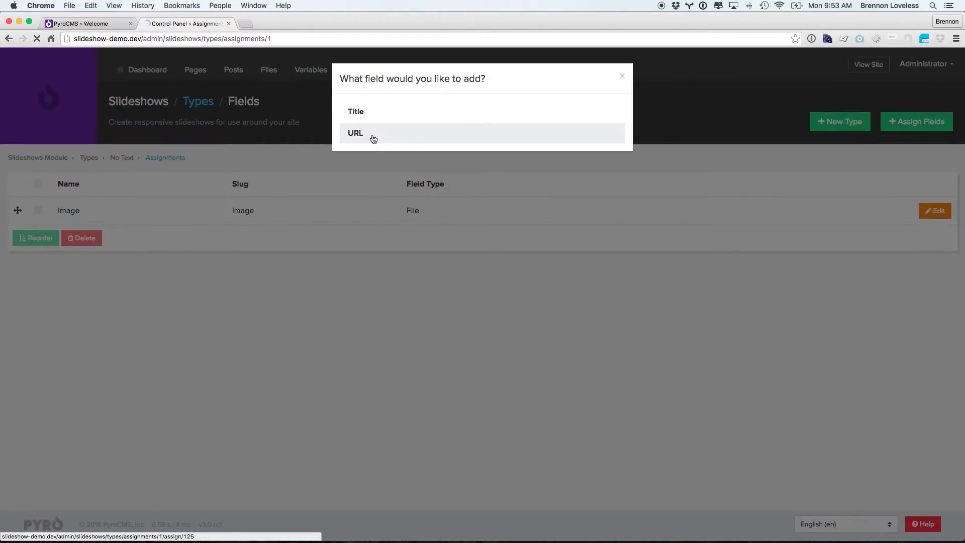
left_click(355, 133)
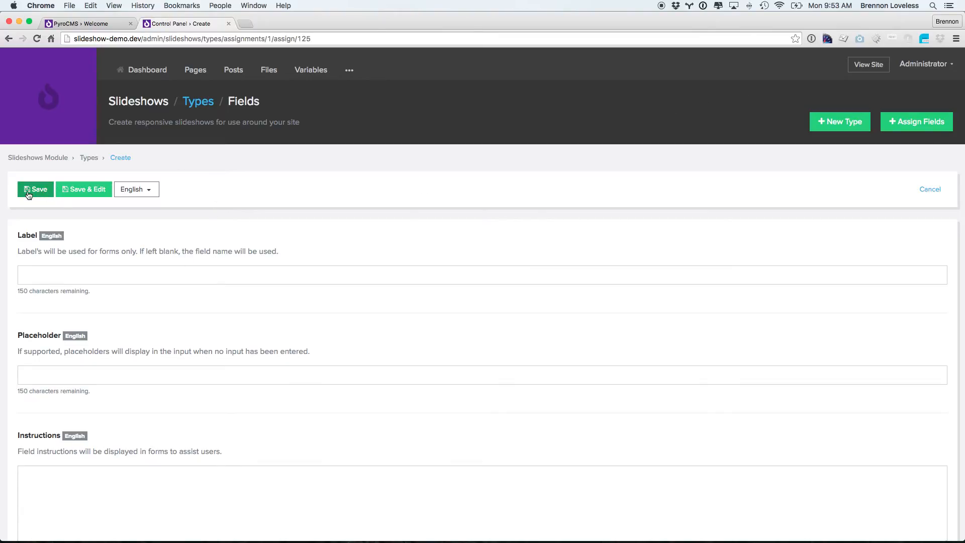
left_click(35, 189)
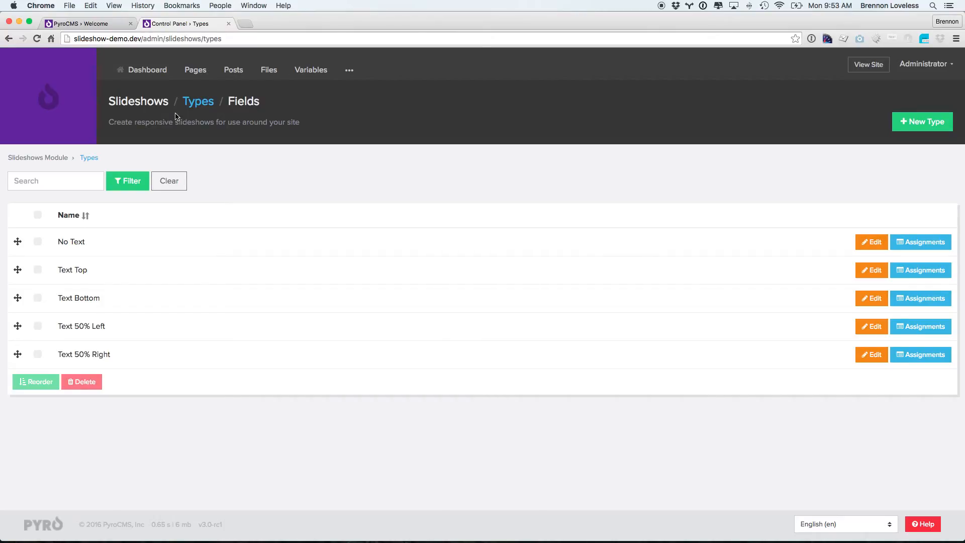
left_click(138, 101)
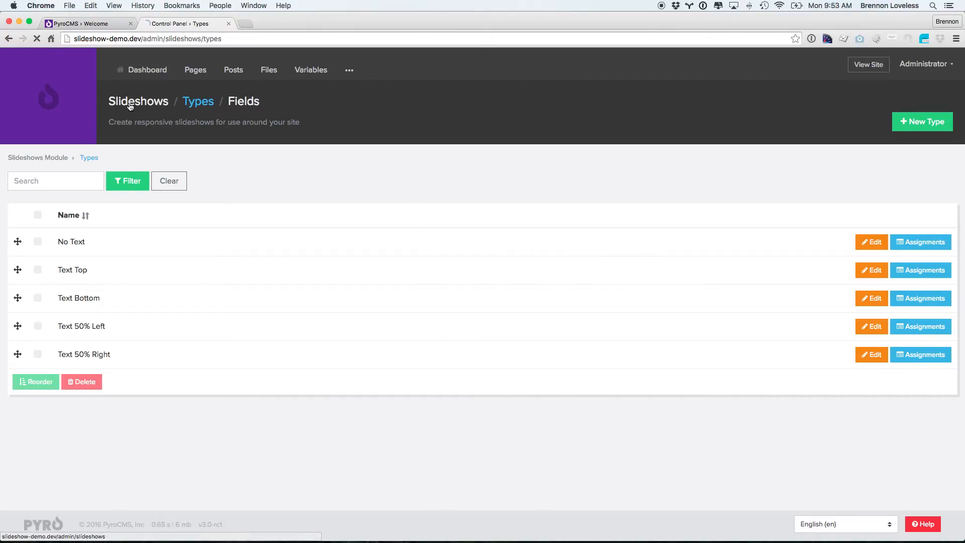
Step: Give the Homepage slideshow's No Text slide a Google URL and save it
left_click(138, 101)
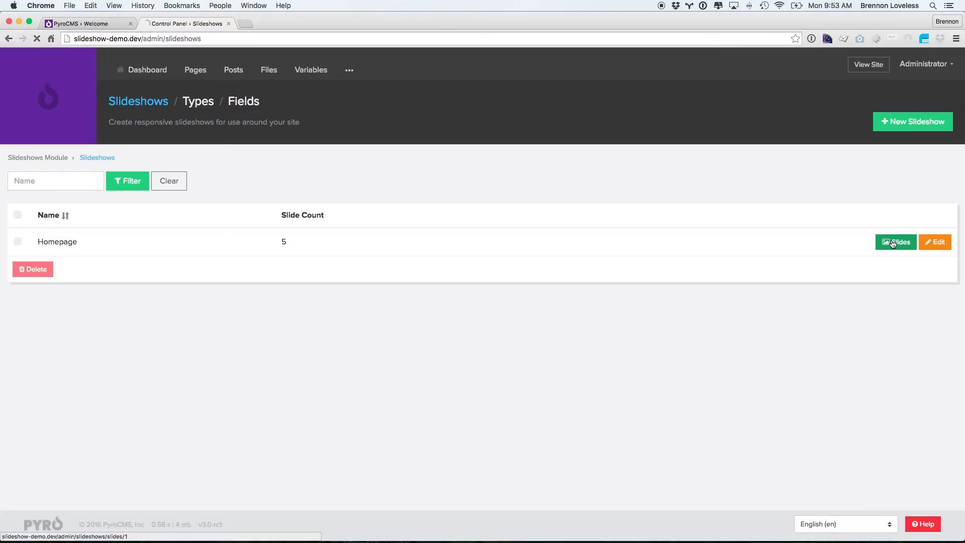
left_click(895, 241)
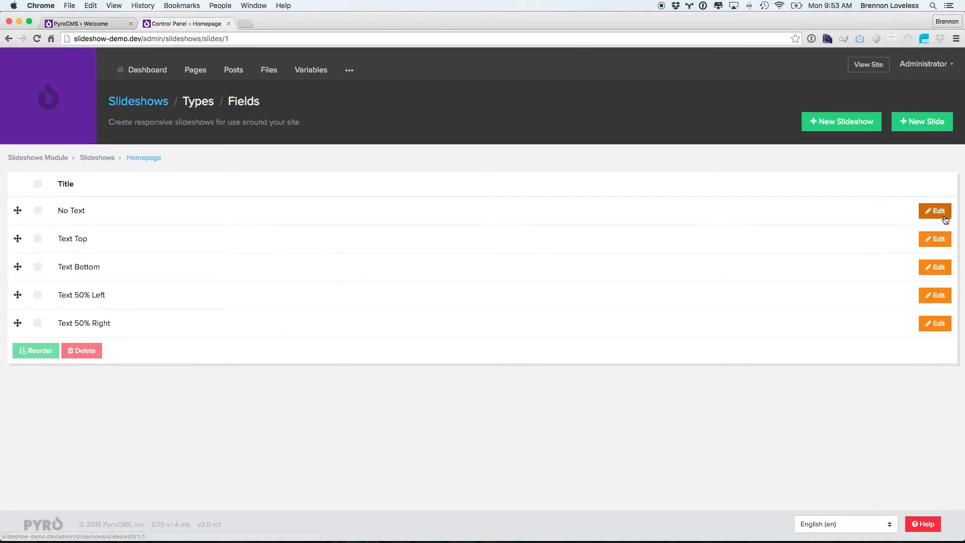
left_click(935, 210)
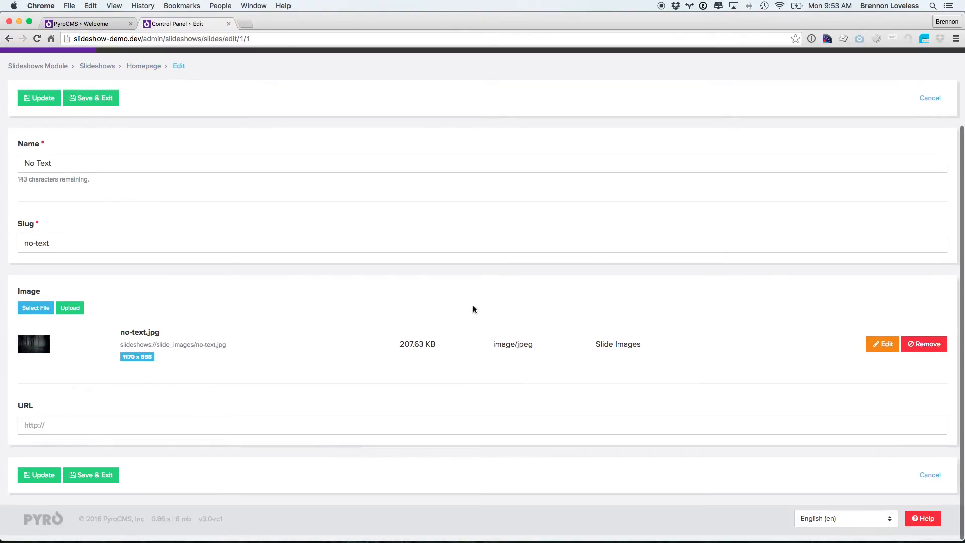
type("http://www.google")
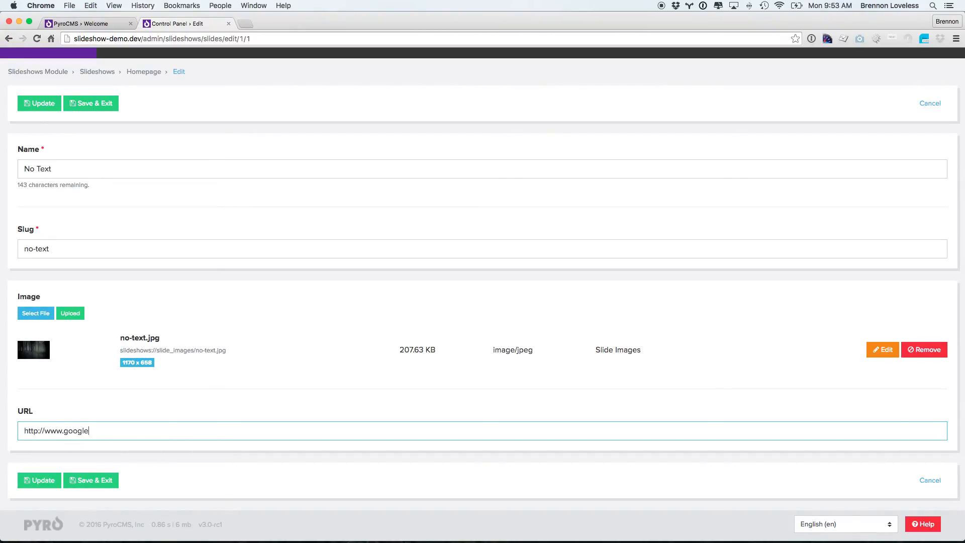
left_click(38, 481)
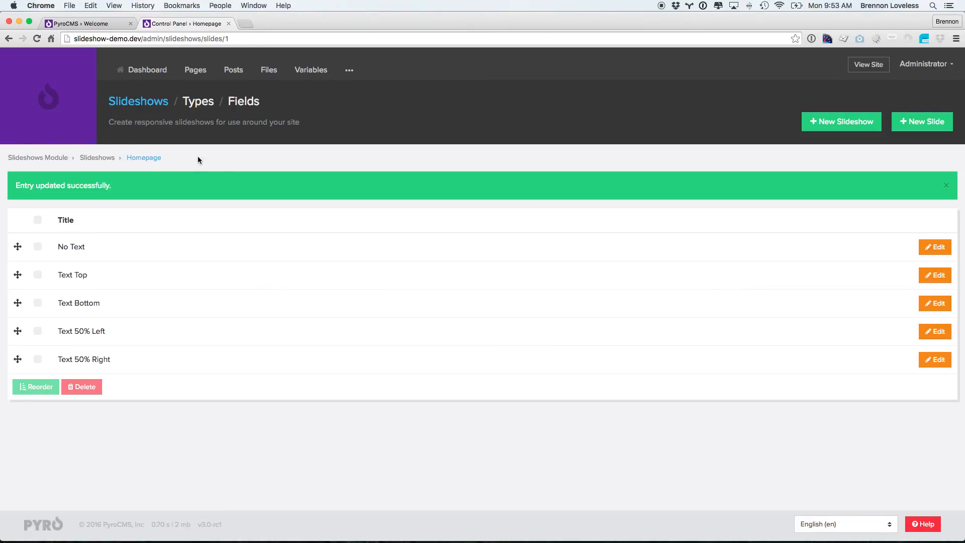
left_click(197, 101)
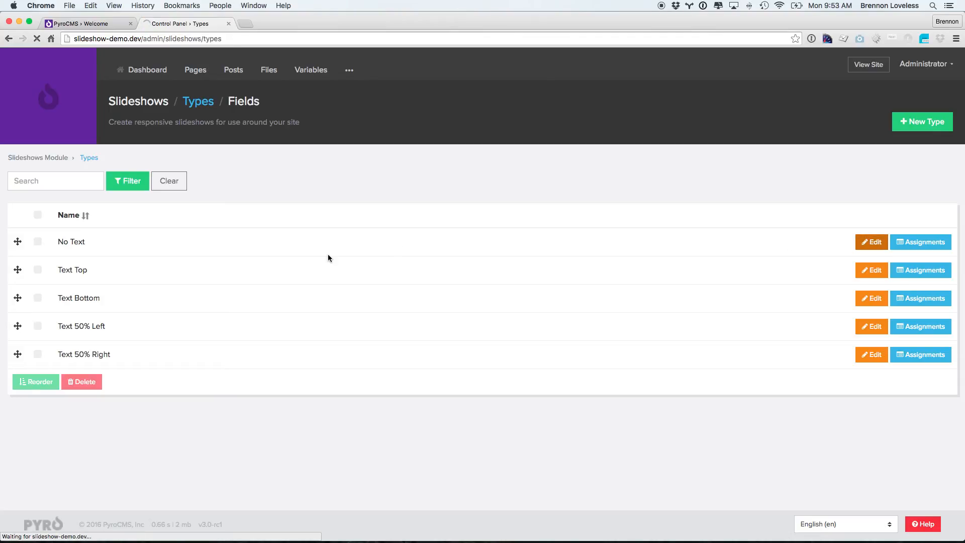
Step: Wrap the No Text type layout in <a href="{{ slide.url }}"> and save it
left_click(870, 241)
type("<a href")
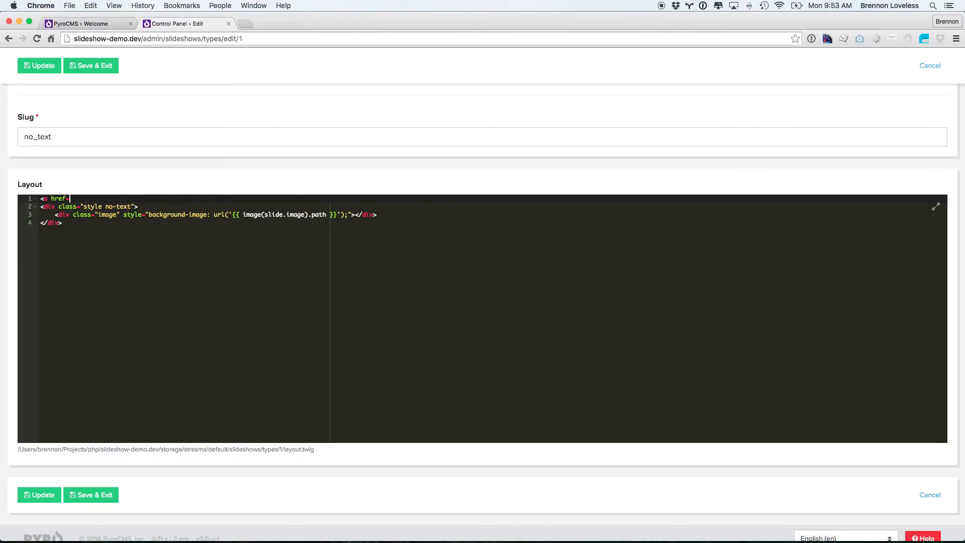
type("=\"")
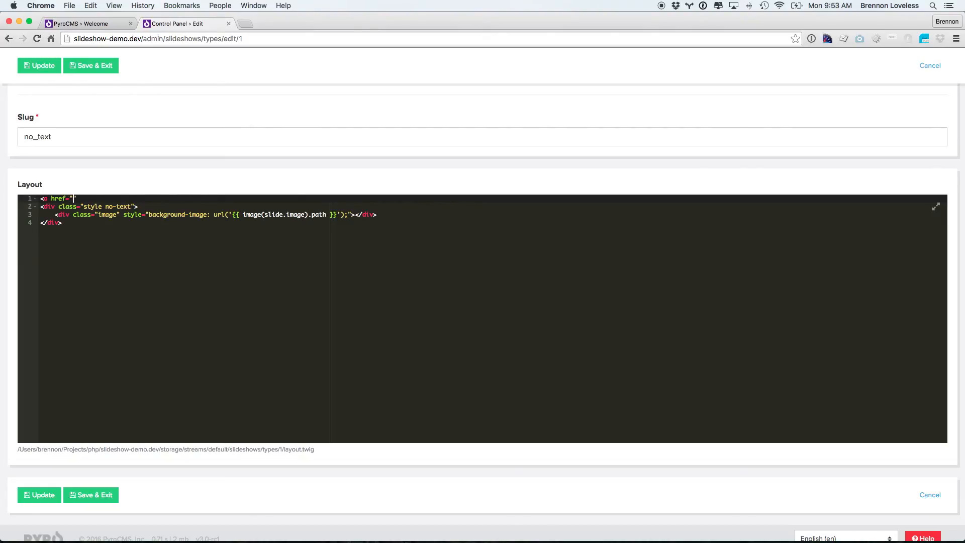
type("{{ url")
type("</a>")
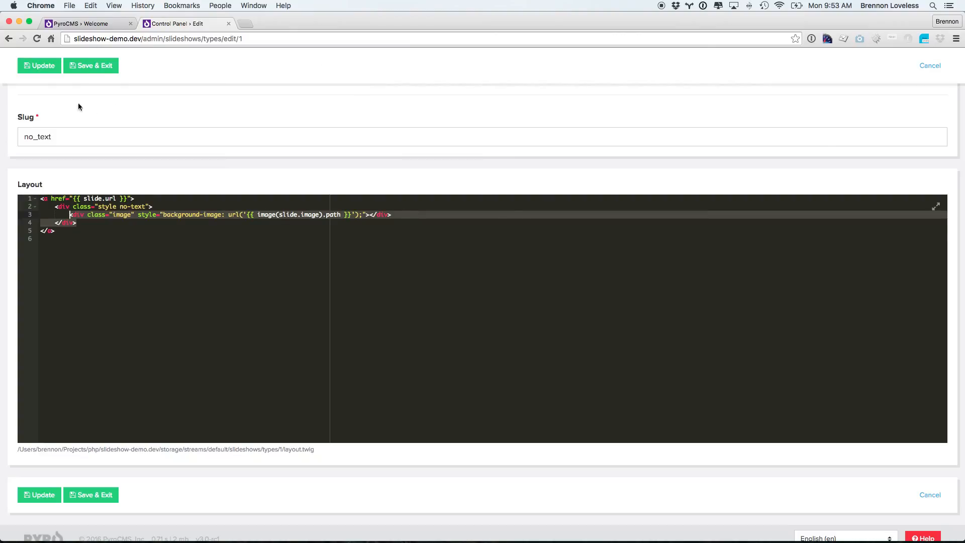
left_click(38, 65)
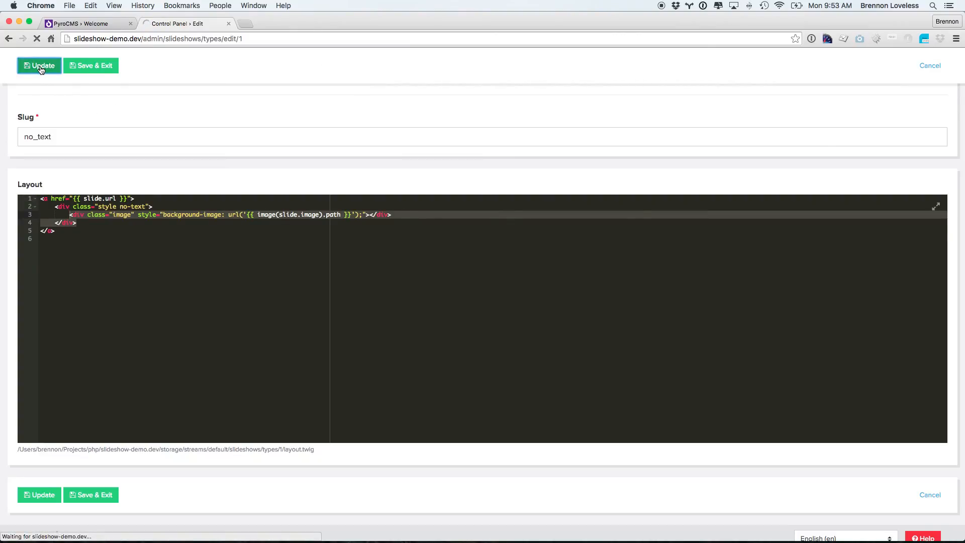